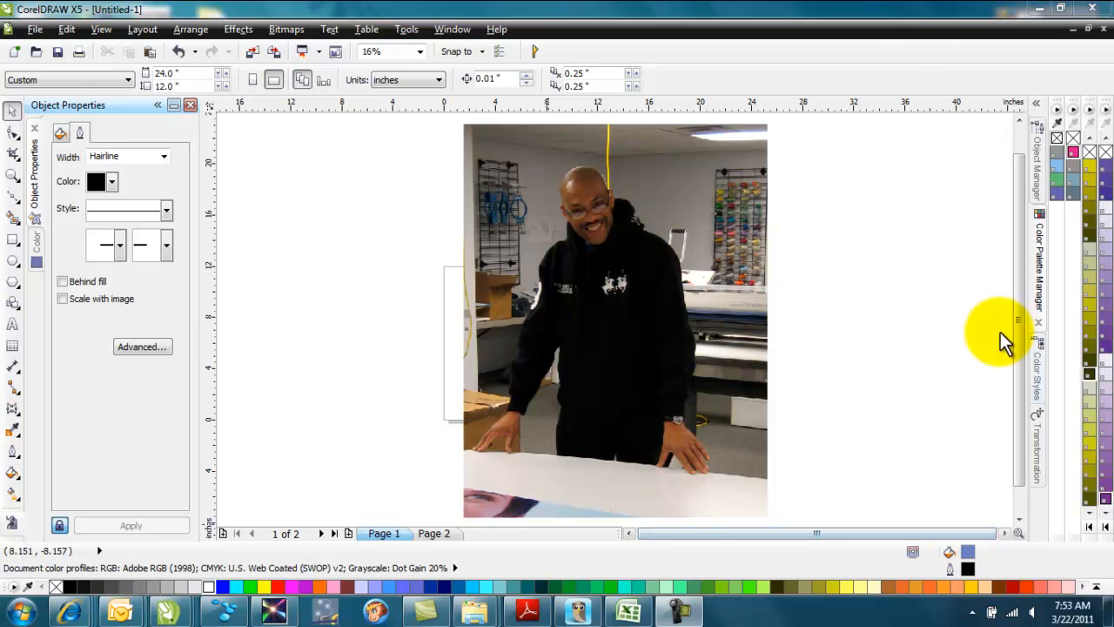
pyautogui.moveTo(902, 265)
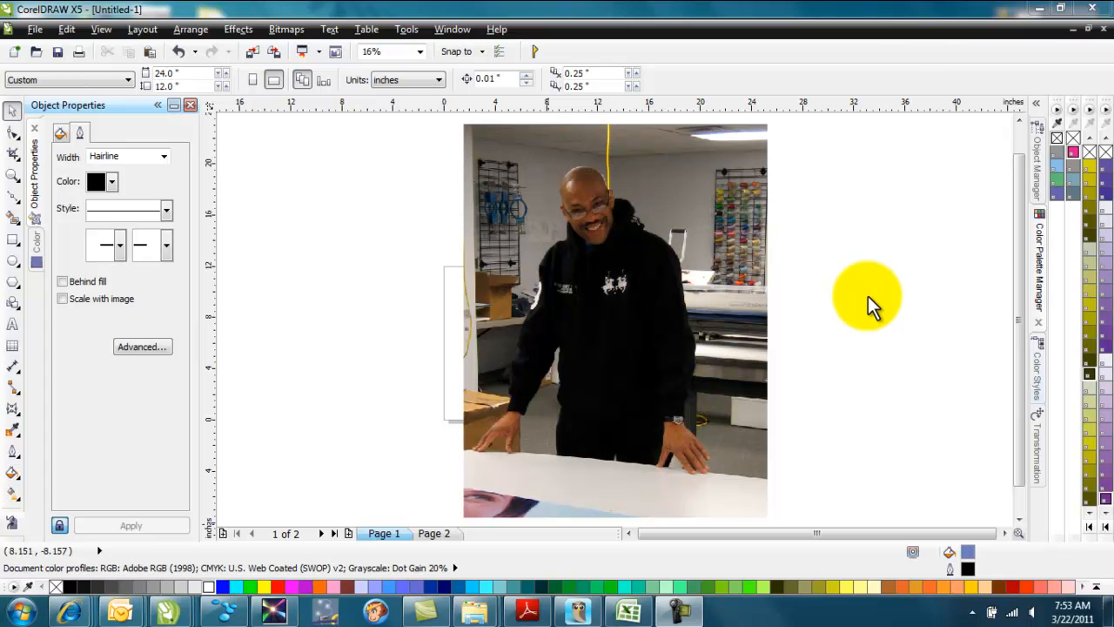
pyautogui.moveTo(857, 296)
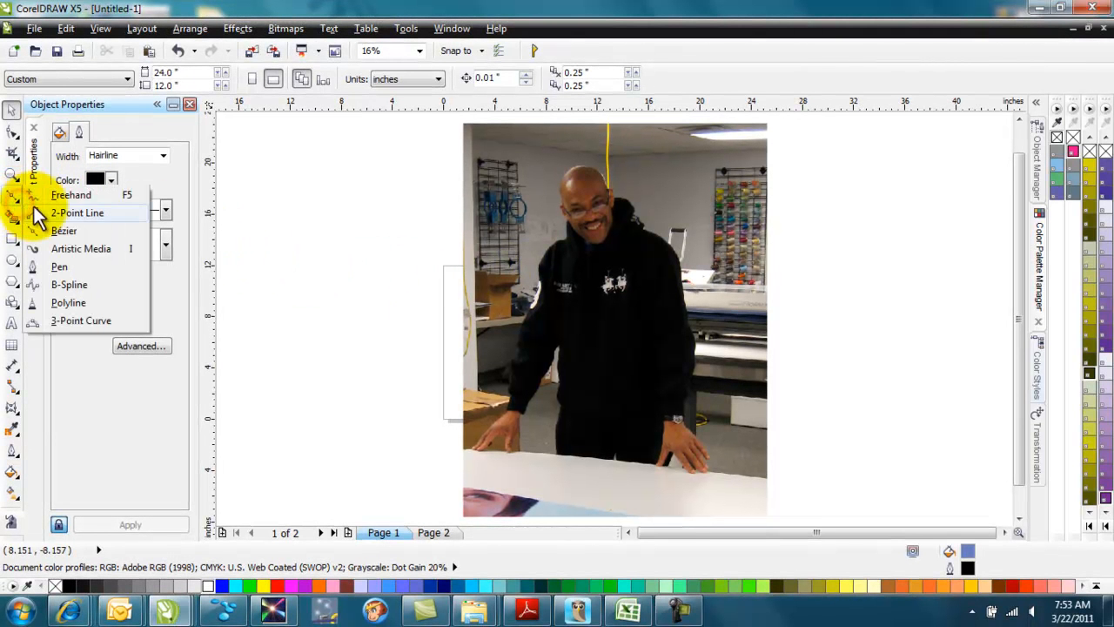
pyautogui.moveTo(87, 217)
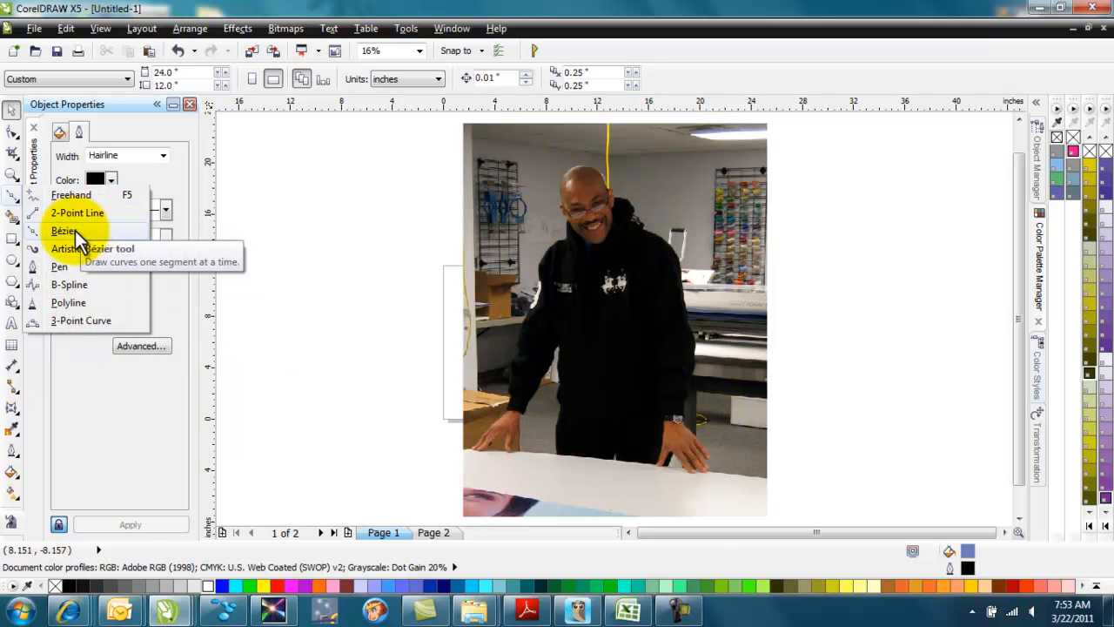
# Lock the photo of the man via Lock Object so it cannot be edited while tracing.
pyautogui.click(66, 230)
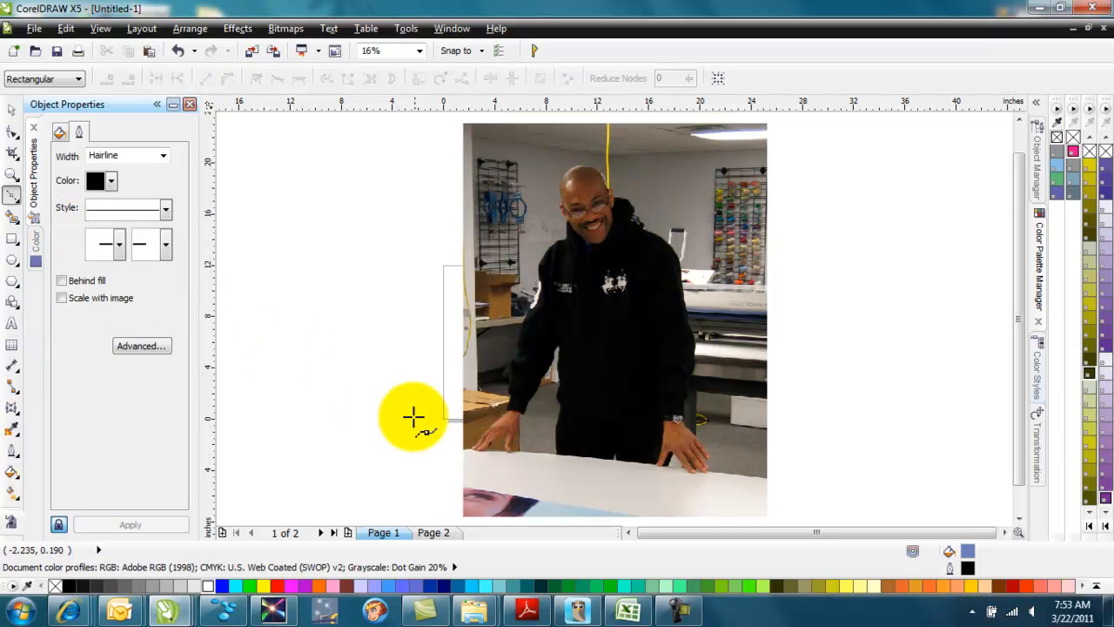
pyautogui.click(12, 111)
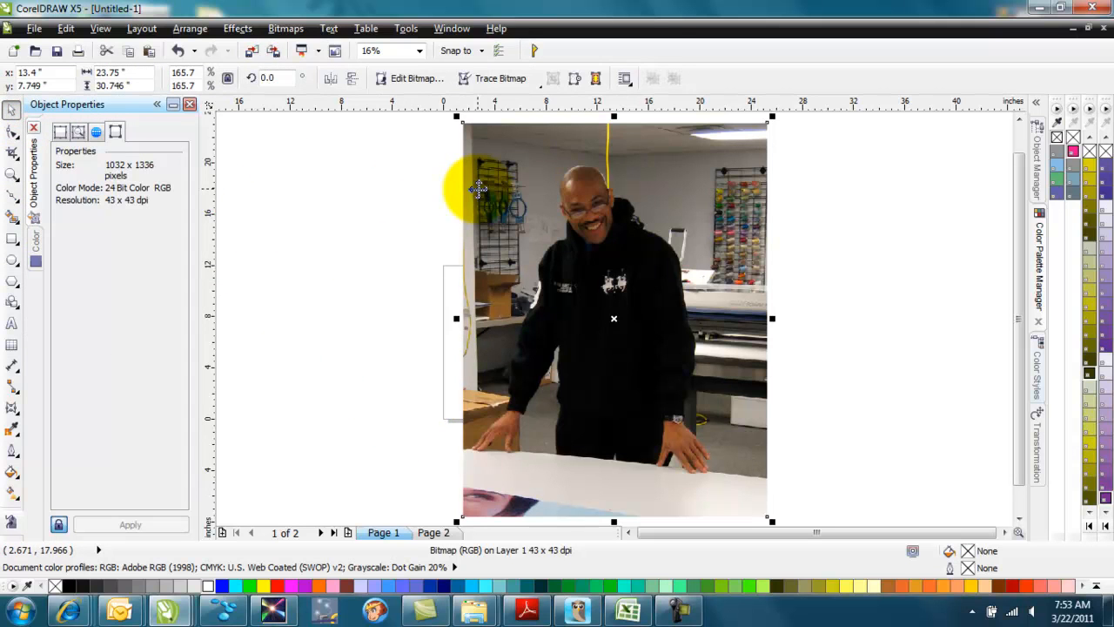
pyautogui.rightClick(477, 190)
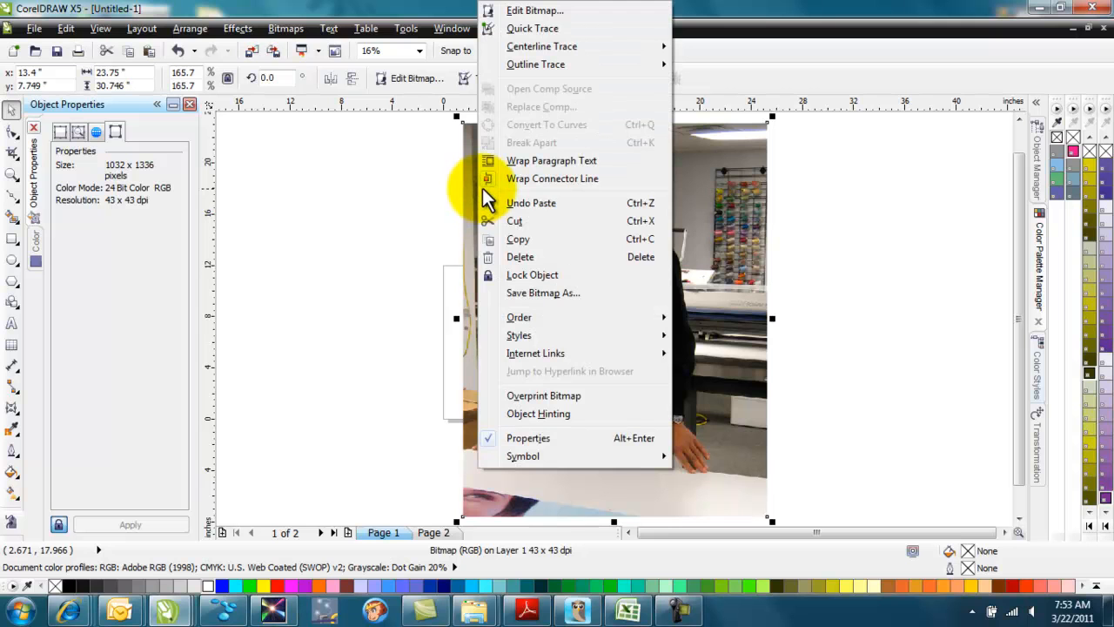
pyautogui.moveTo(540, 280)
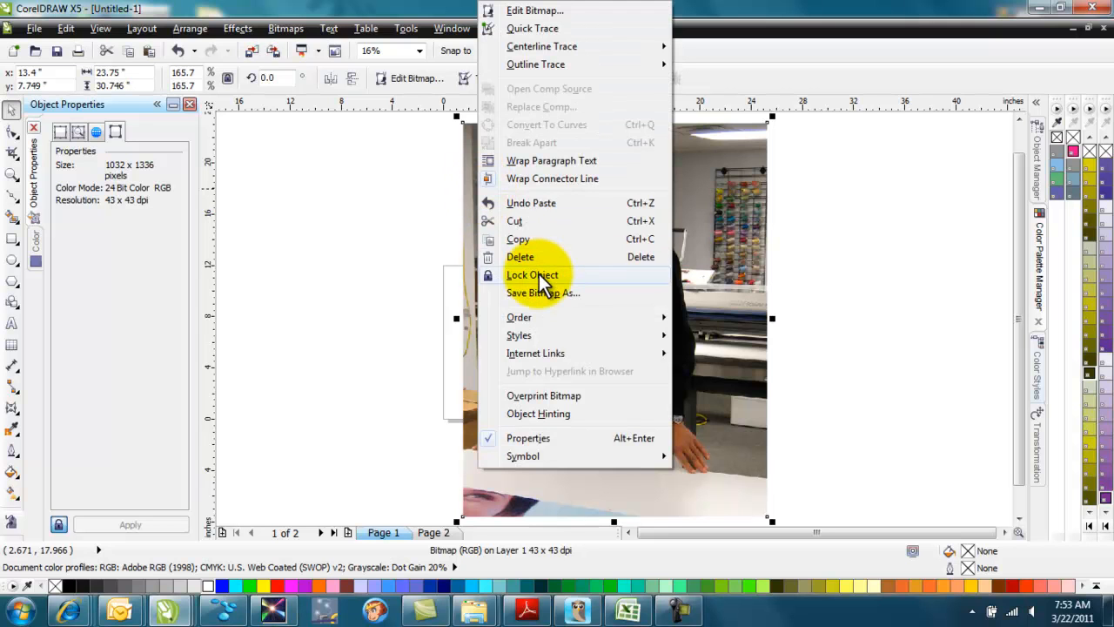
pyautogui.click(533, 275)
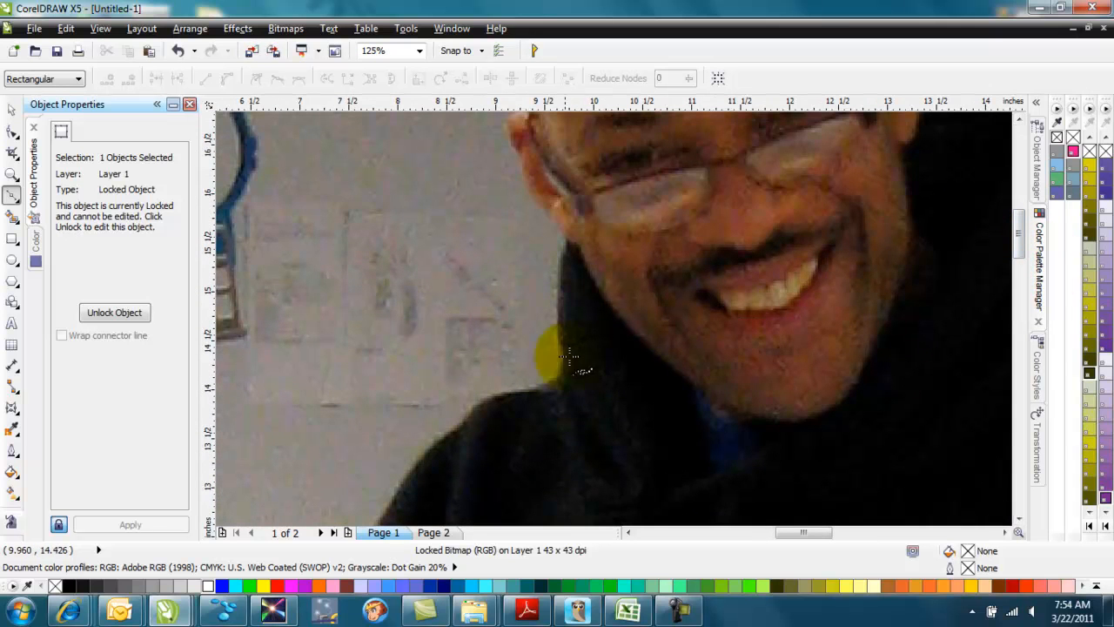
pyautogui.moveTo(557, 380)
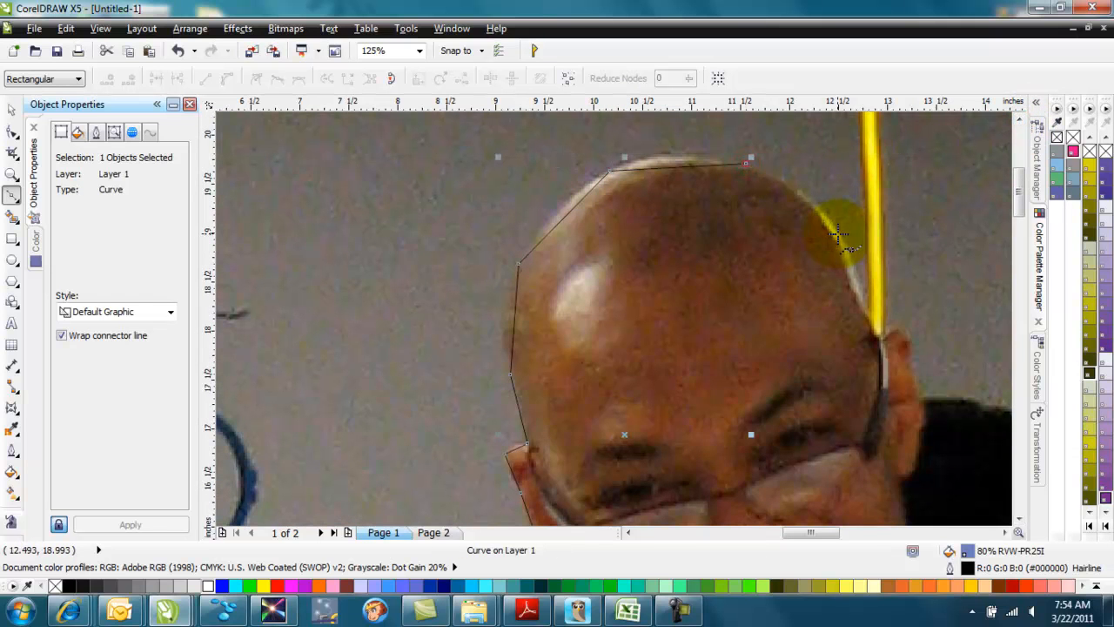
# Trace Bezier nodes along the top and side of the man's head.
pyautogui.moveTo(839, 240); pyautogui.dragTo(879, 340)
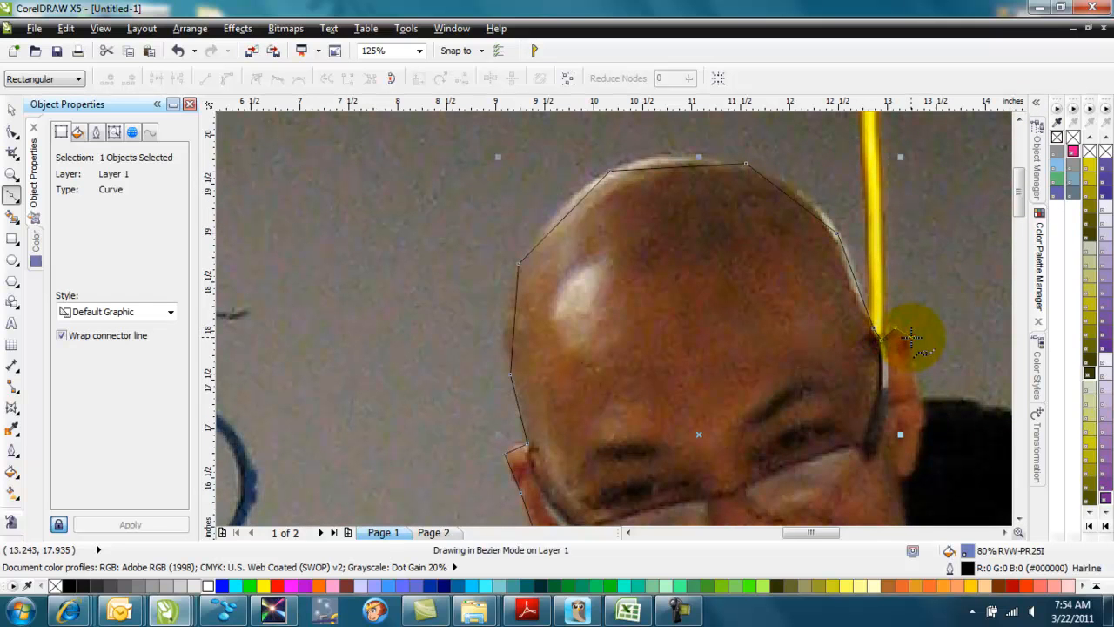
pyautogui.moveTo(914, 340); pyautogui.dragTo(925, 400)
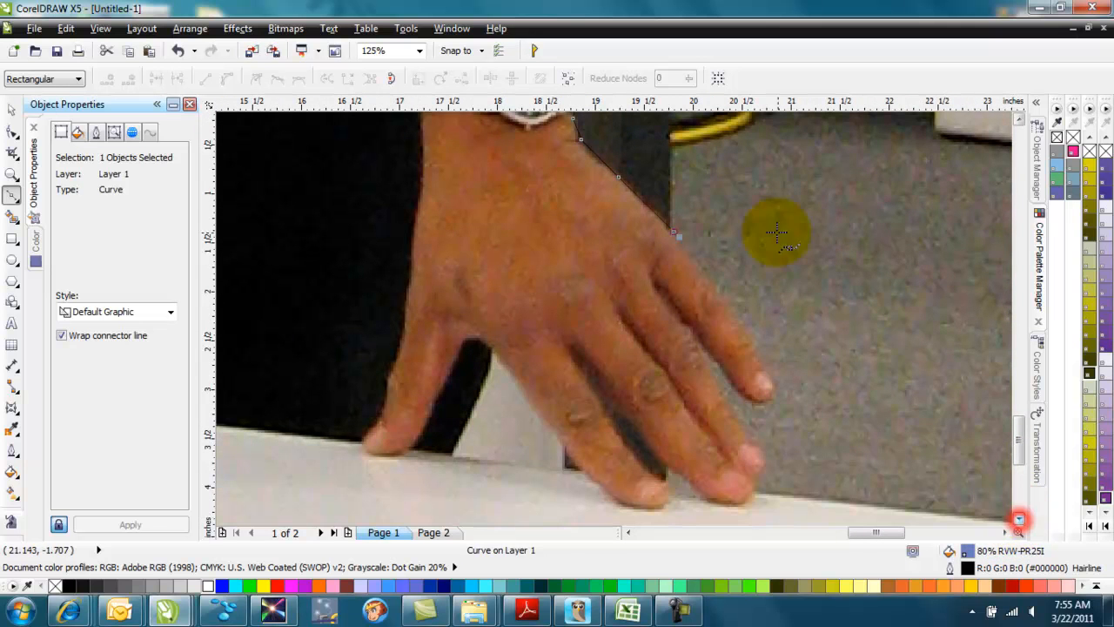
# Continue the outline around the back of the hand, each fingertip and the inner hand edge.
pyautogui.moveTo(780, 230); pyautogui.dragTo(779, 383)
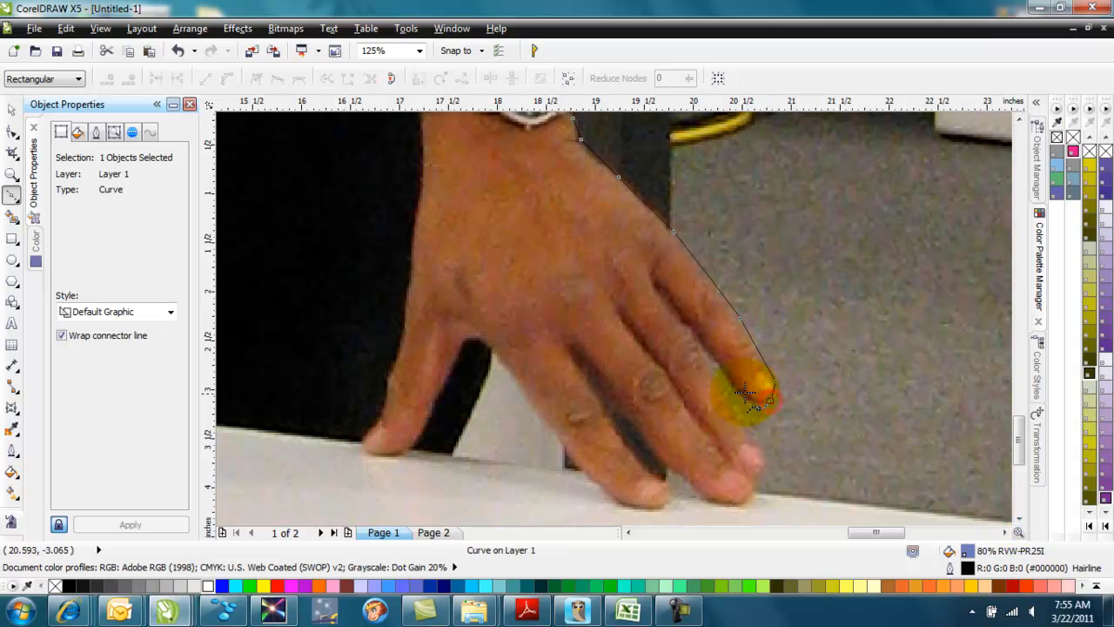
pyautogui.moveTo(752, 397); pyautogui.dragTo(696, 339)
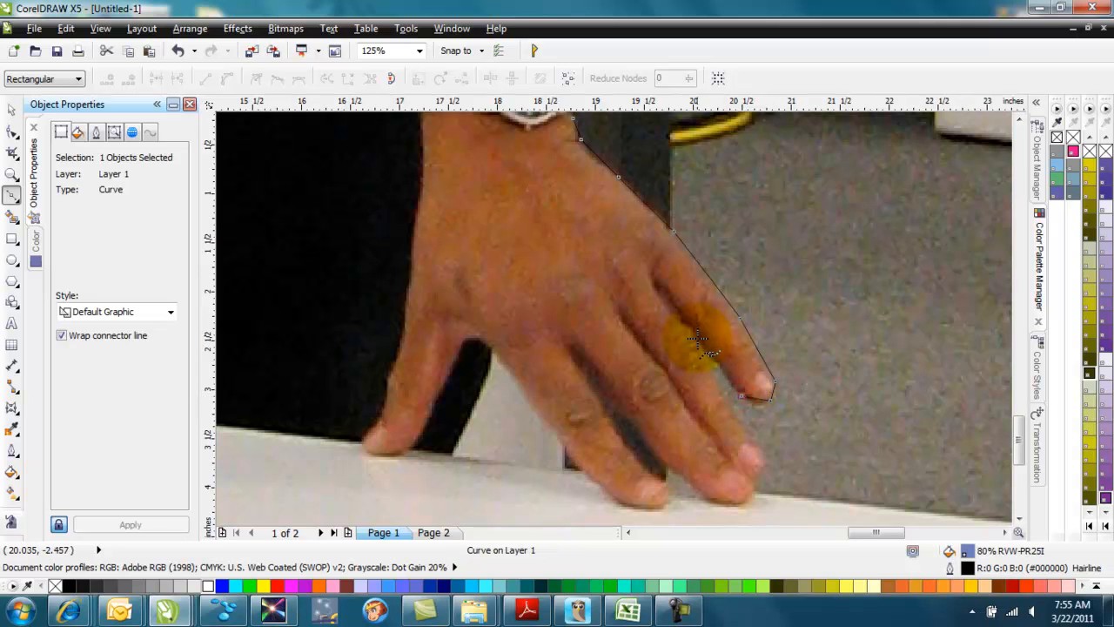
pyautogui.moveTo(696, 340); pyautogui.dragTo(766, 461)
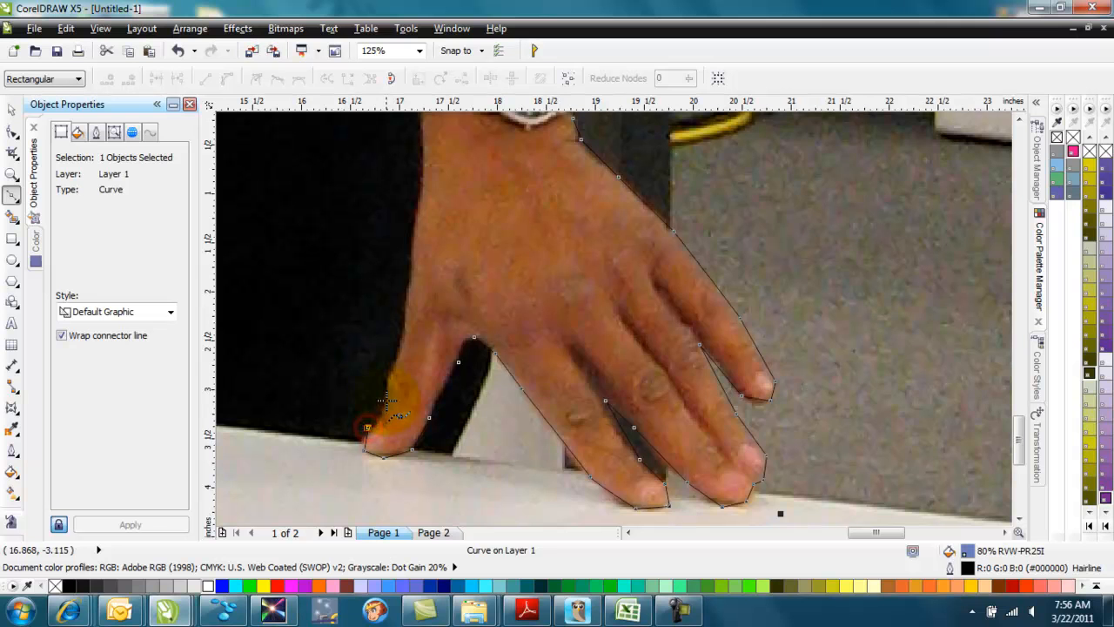
pyautogui.click(416, 242)
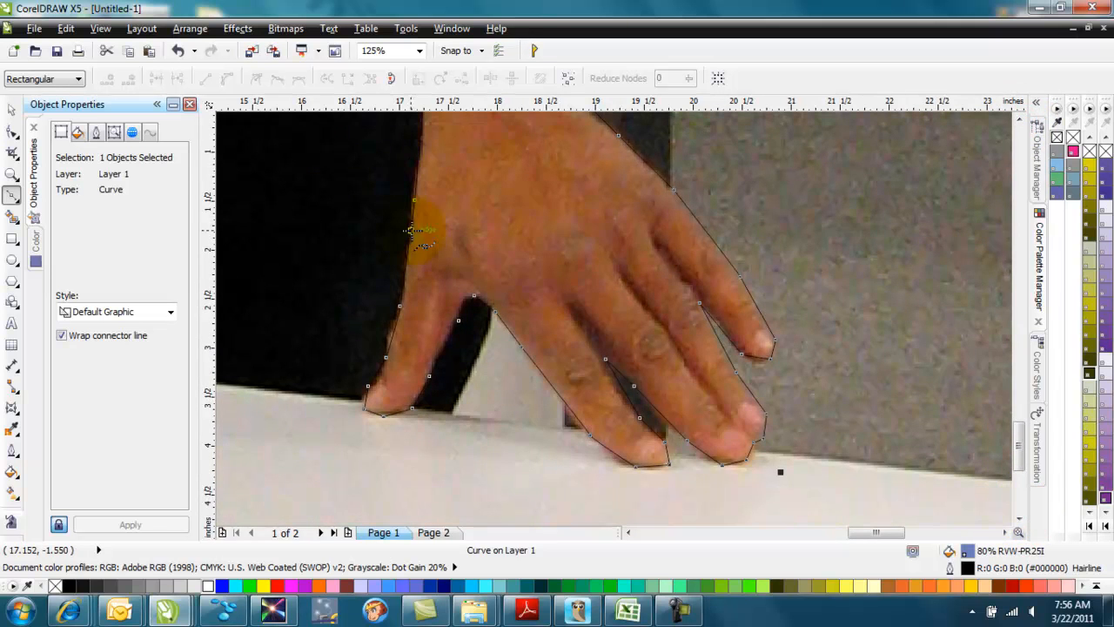
pyautogui.moveTo(418, 230); pyautogui.dragTo(362, 418)
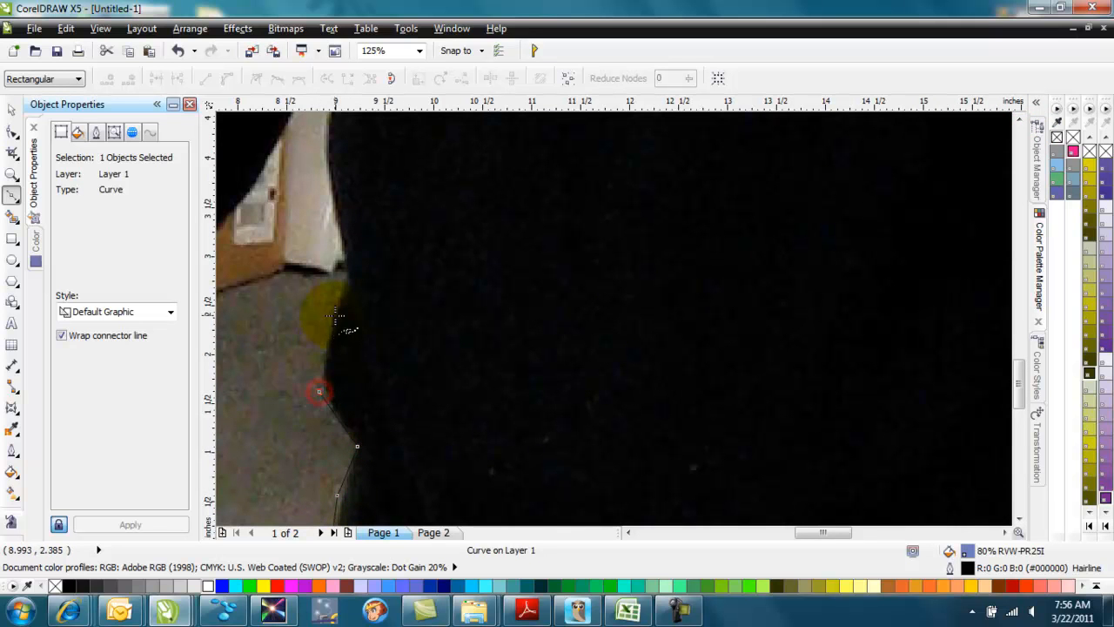
# Extend the outline along the jacket edge, down the sleeve and to the wrist of the other hand.
pyautogui.moveTo(319, 392); pyautogui.dragTo(324, 164)
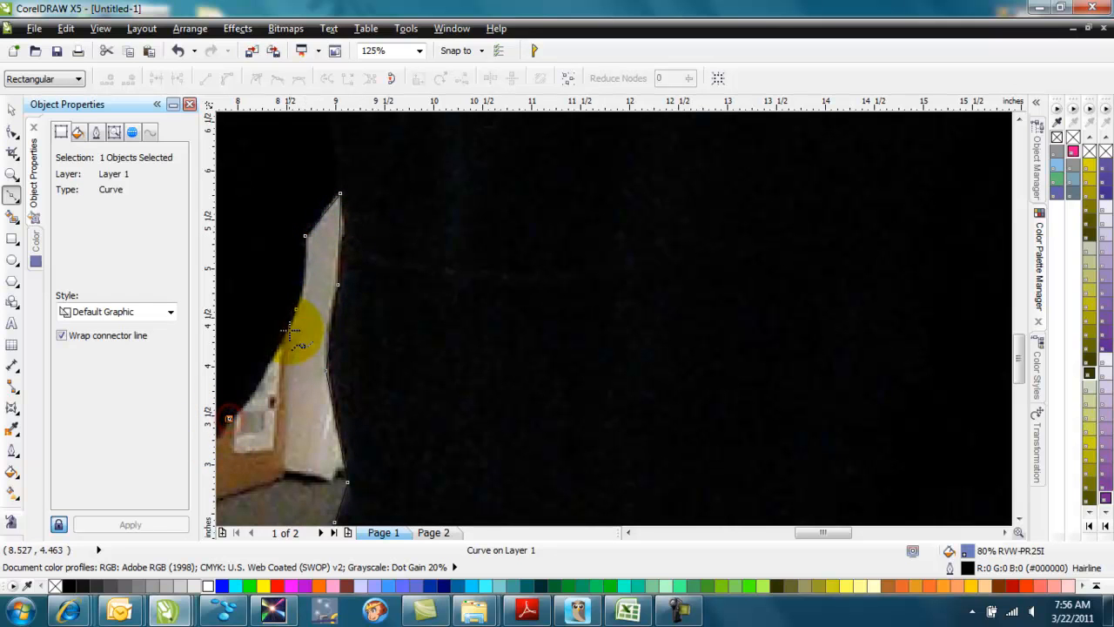
pyautogui.moveTo(296, 334); pyautogui.dragTo(261, 374)
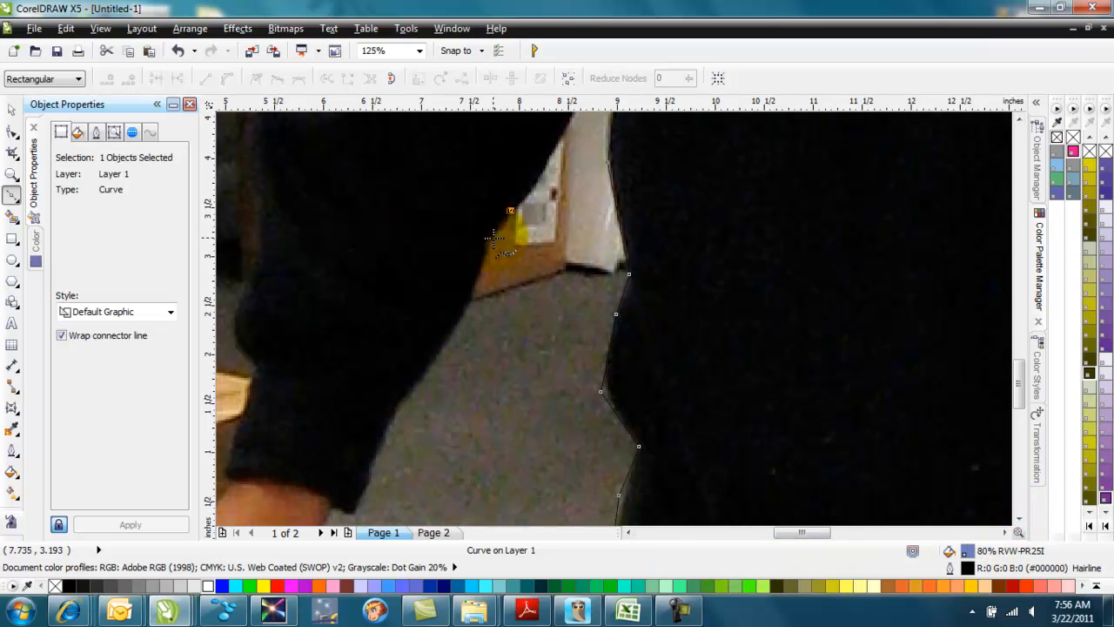
pyautogui.moveTo(504, 241); pyautogui.dragTo(390, 424)
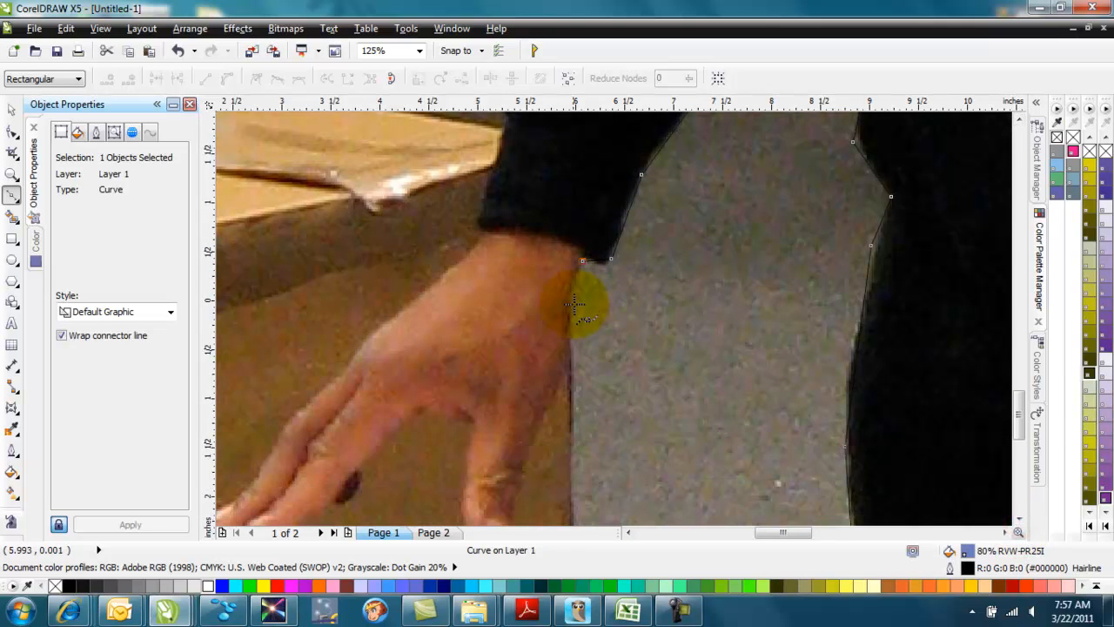
pyautogui.click(526, 467)
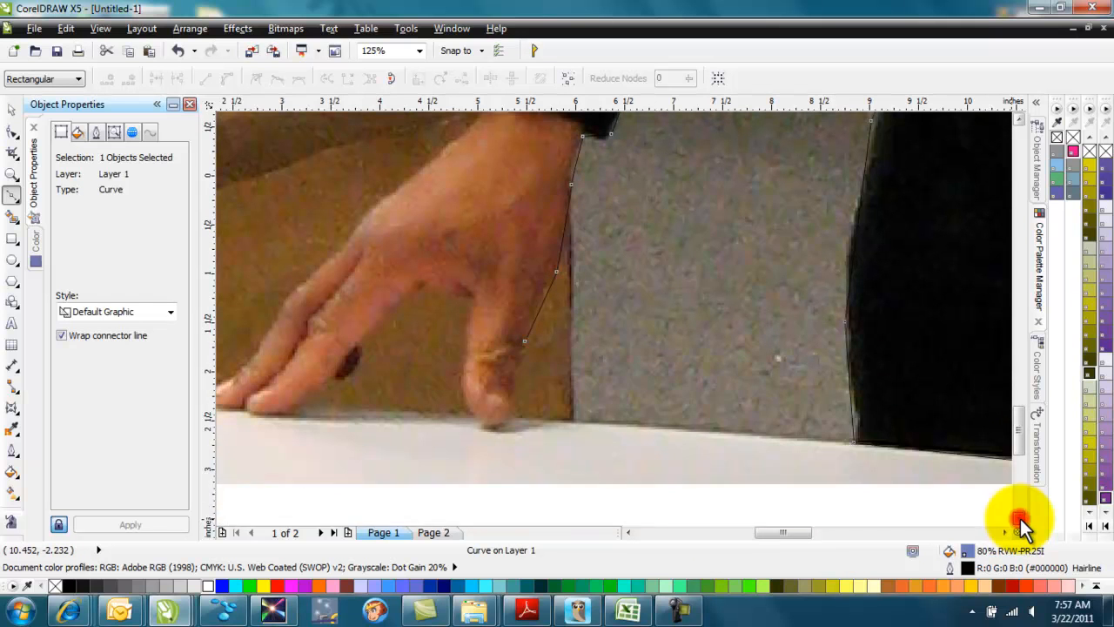
pyautogui.click(514, 411)
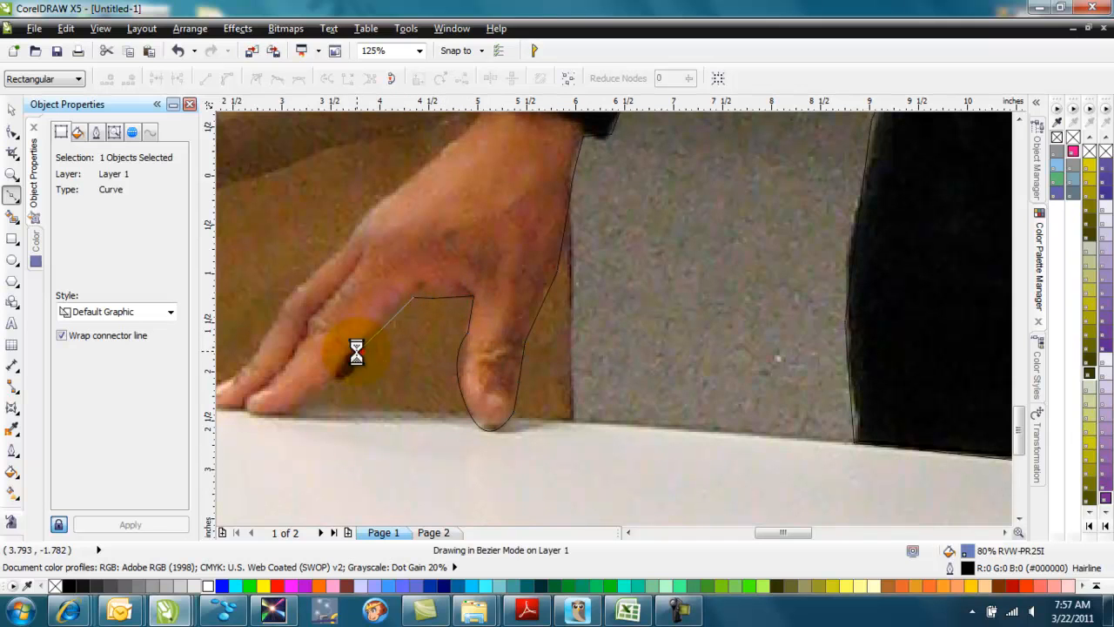
# Curve the outline around the thumb, fingers and fingertips of the second hand.
pyautogui.moveTo(355, 351); pyautogui.dragTo(253, 418)
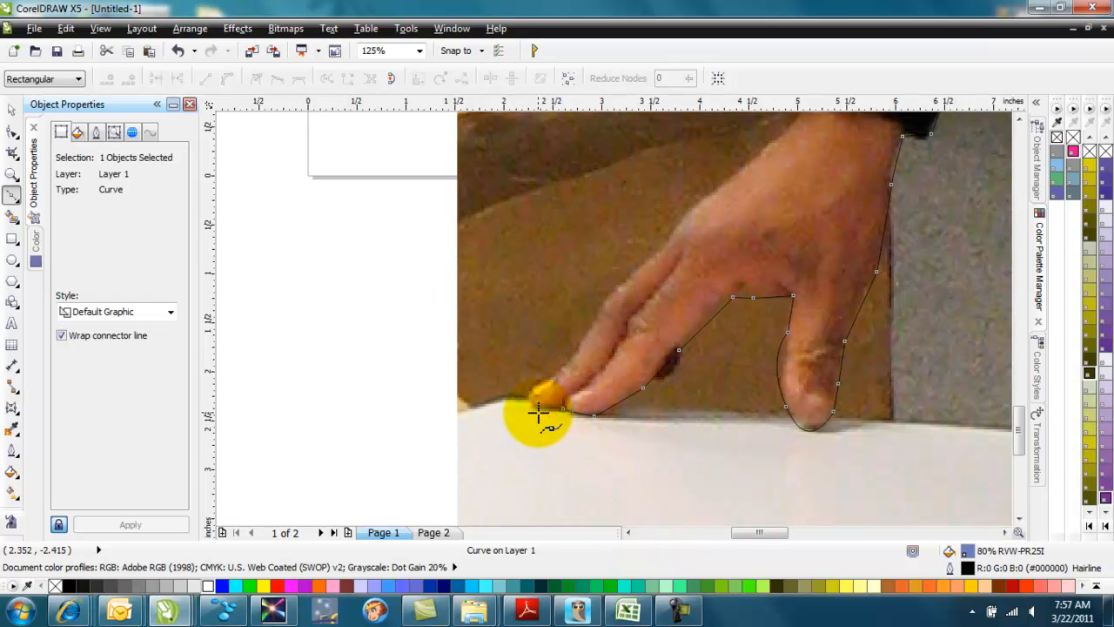
pyautogui.moveTo(538, 416); pyautogui.dragTo(557, 374)
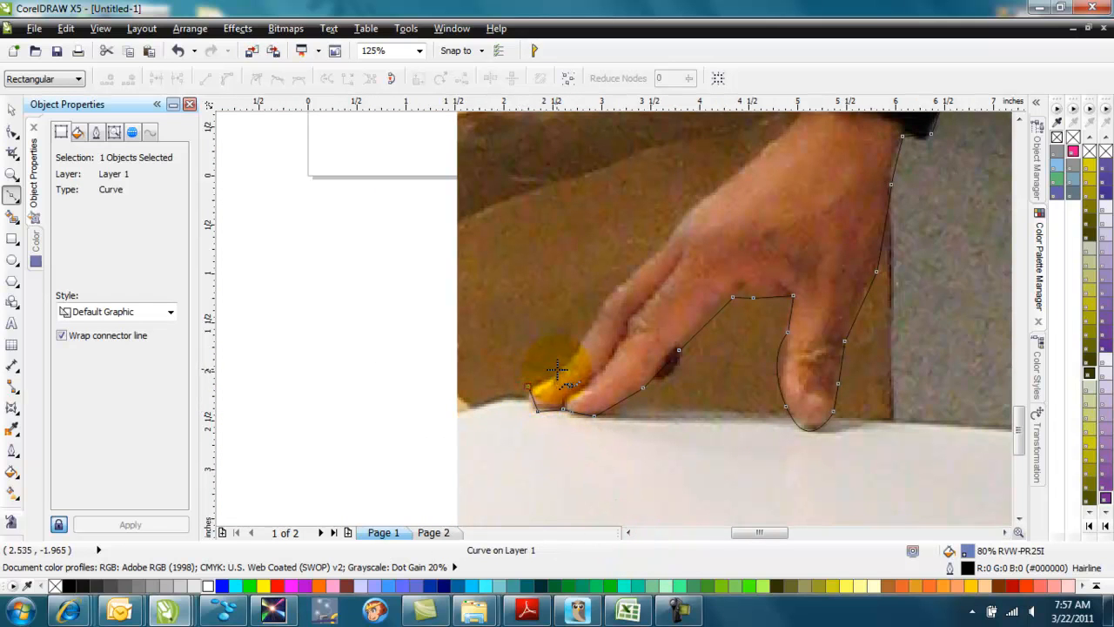
pyautogui.moveTo(561, 369); pyautogui.dragTo(658, 265)
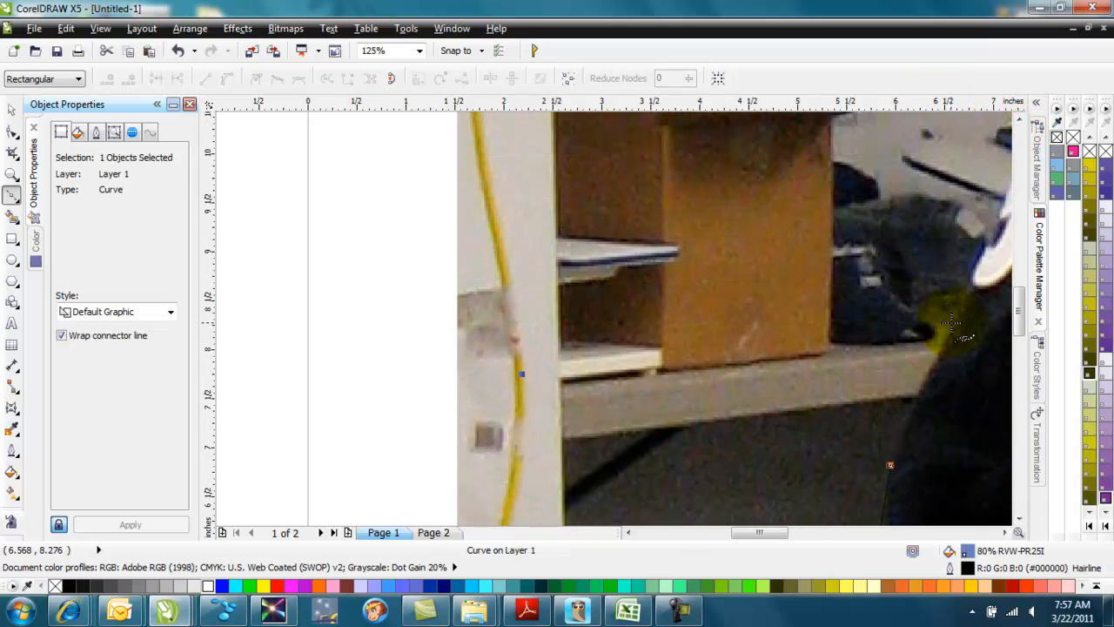
# Close the outline along the jacket and hood into a blue filled silhouette and select it.
pyautogui.click(995, 229)
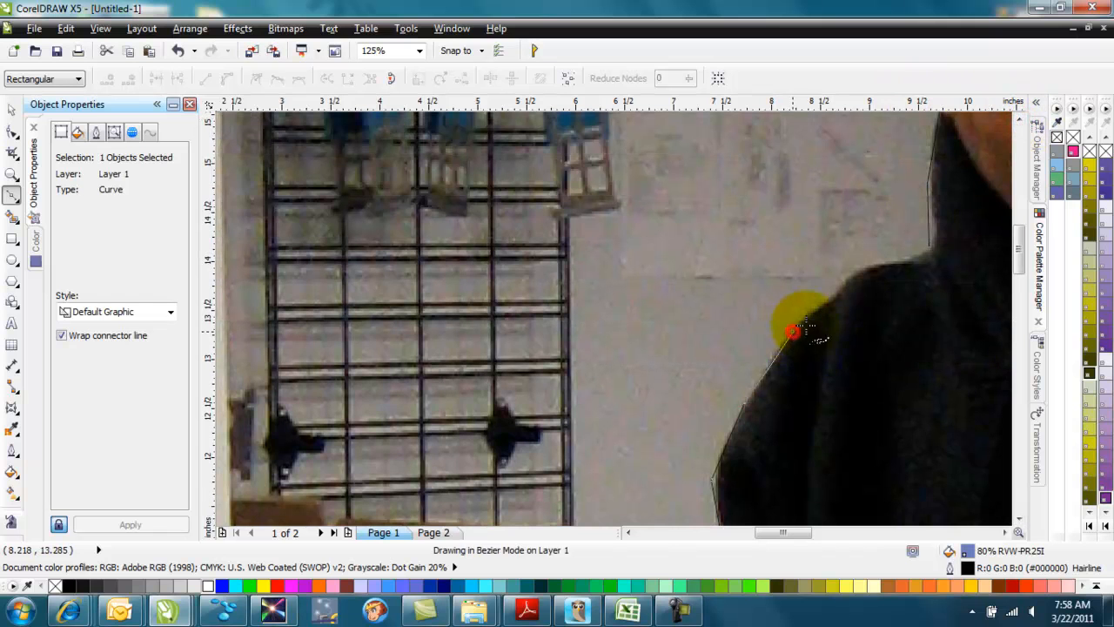
pyautogui.moveTo(792, 331); pyautogui.dragTo(931, 244)
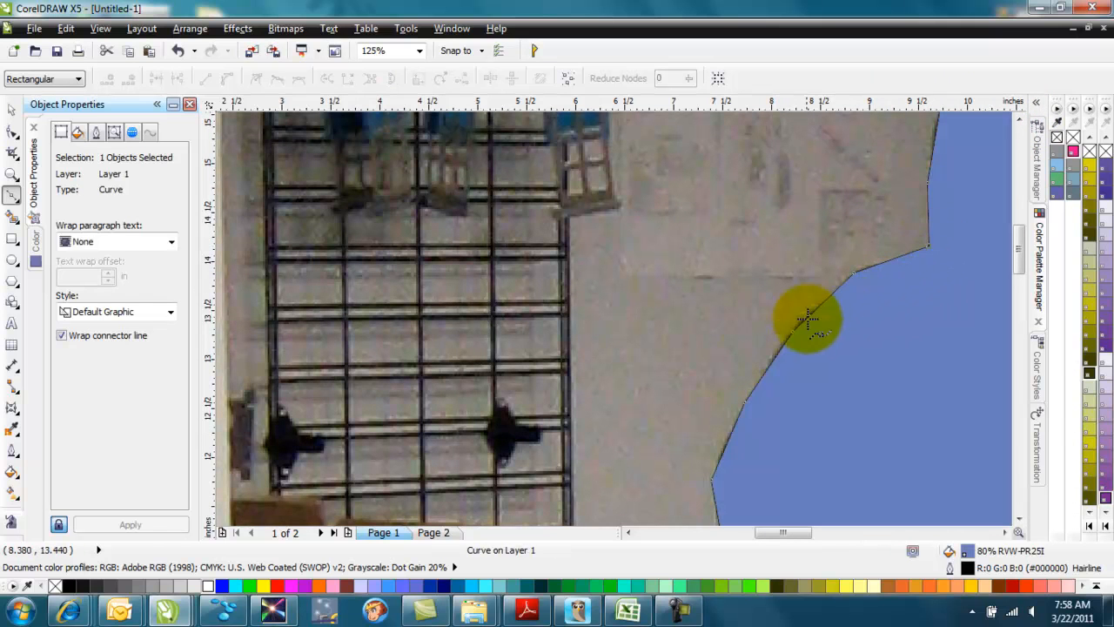
pyautogui.click(416, 49)
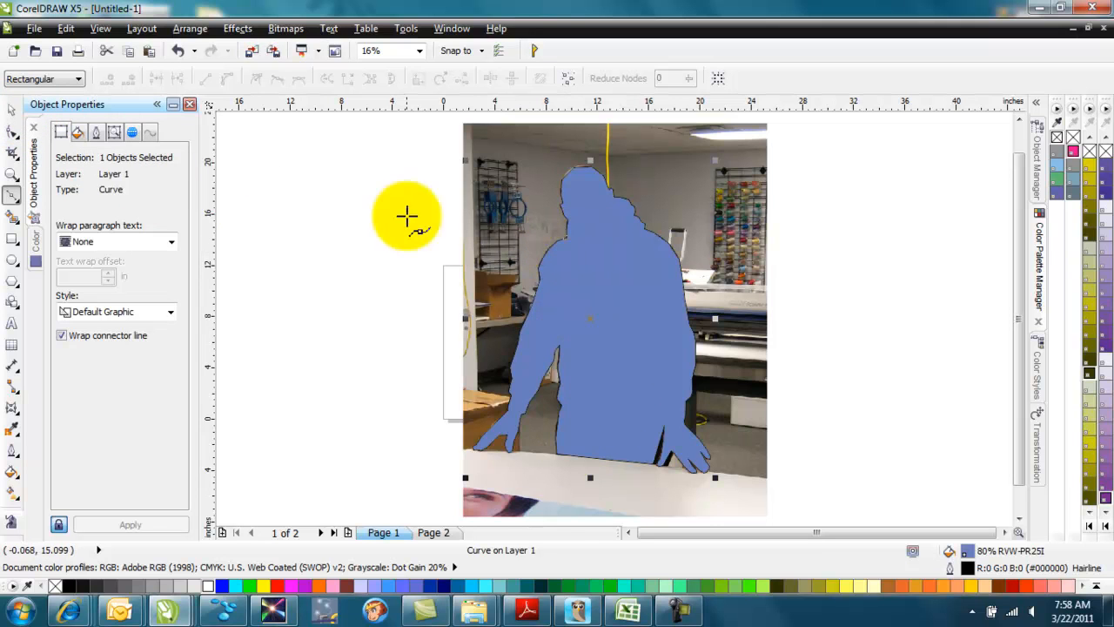
pyautogui.moveTo(662, 432)
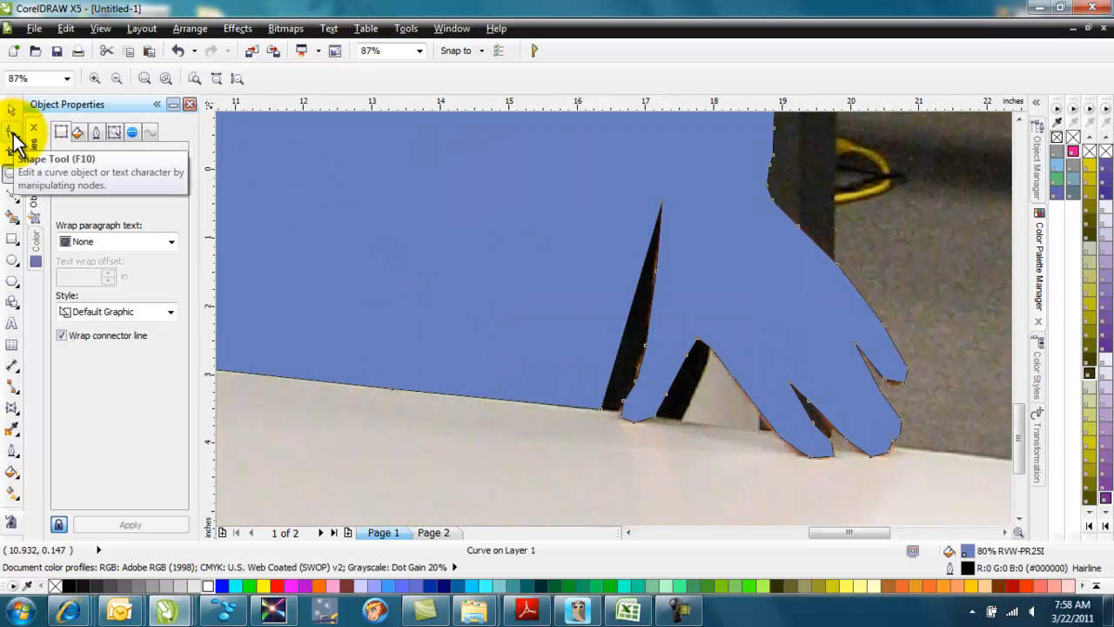
# Reshape the silhouette segment beside the hand with the Shape tool to remove the dark notch.
pyautogui.click(12, 131)
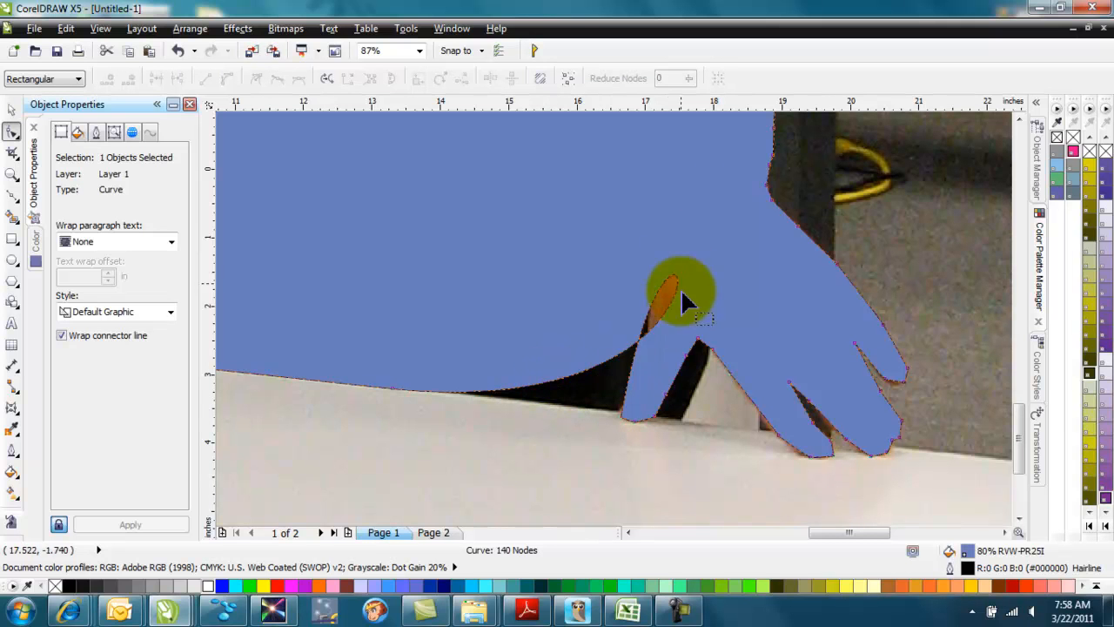
pyautogui.rightClick(557, 383)
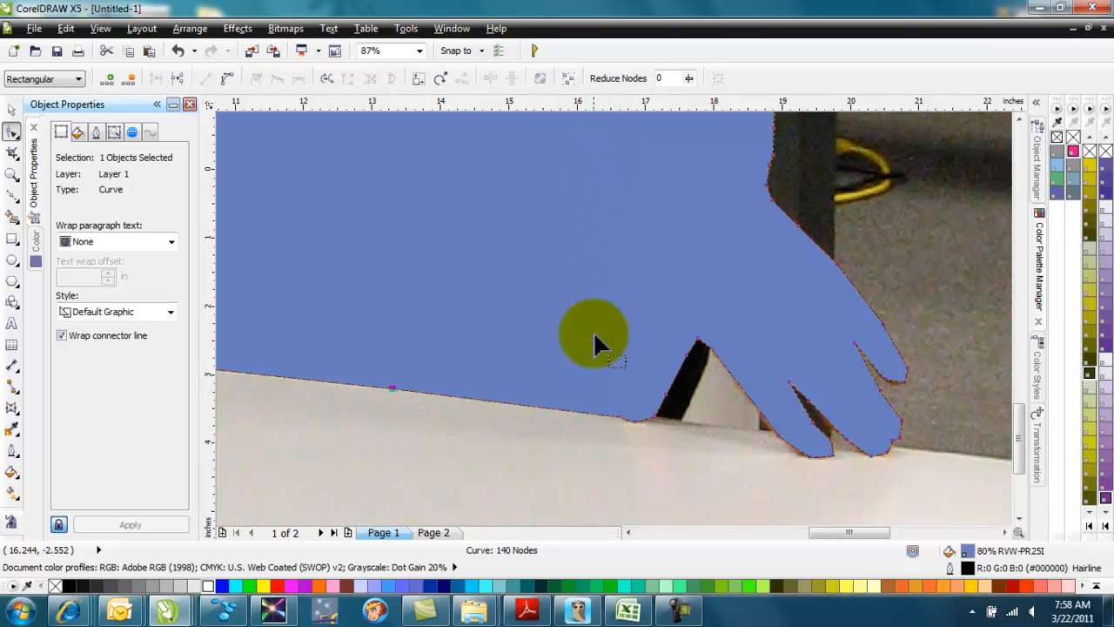
pyautogui.moveTo(470, 323)
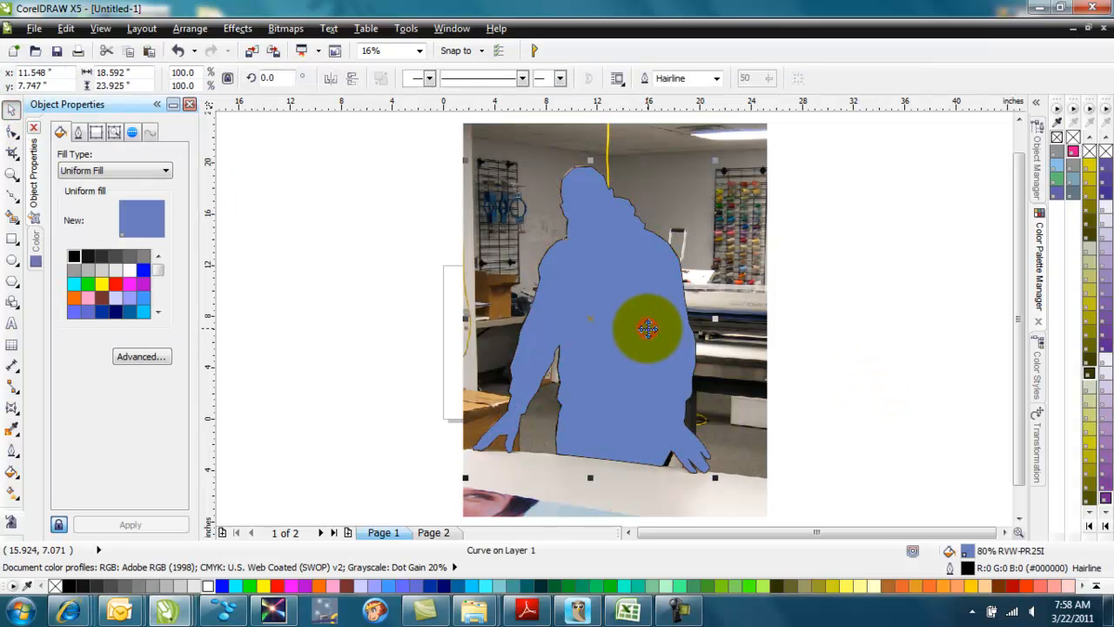
# Remove the silhouette's fill and unlock the photo with Unlock Object.
pyautogui.click(1058, 137)
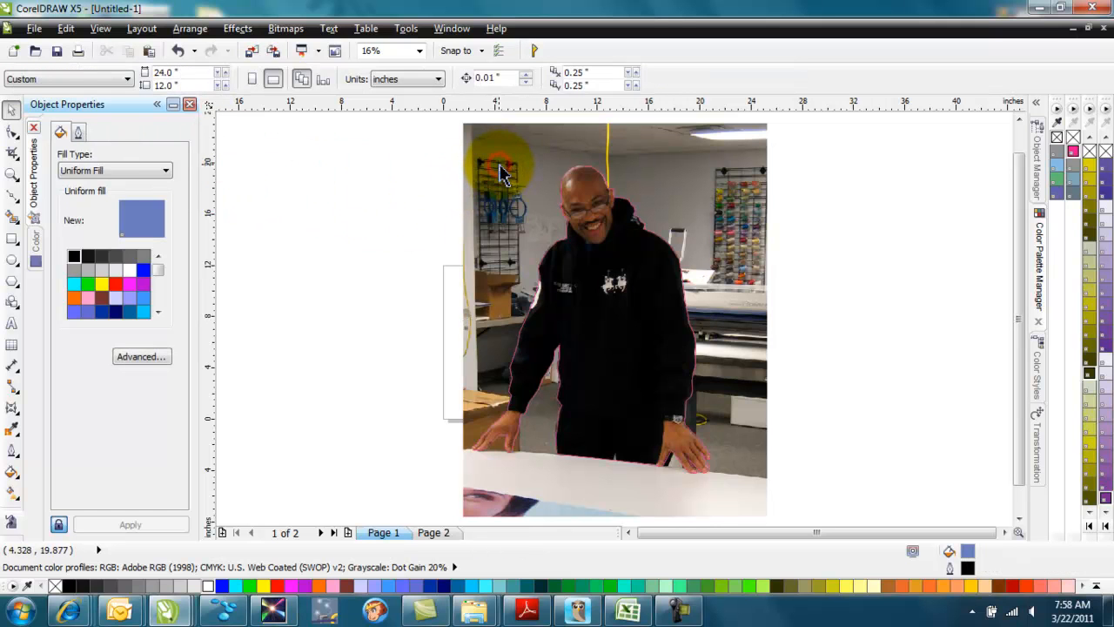
pyautogui.rightClick(501, 170)
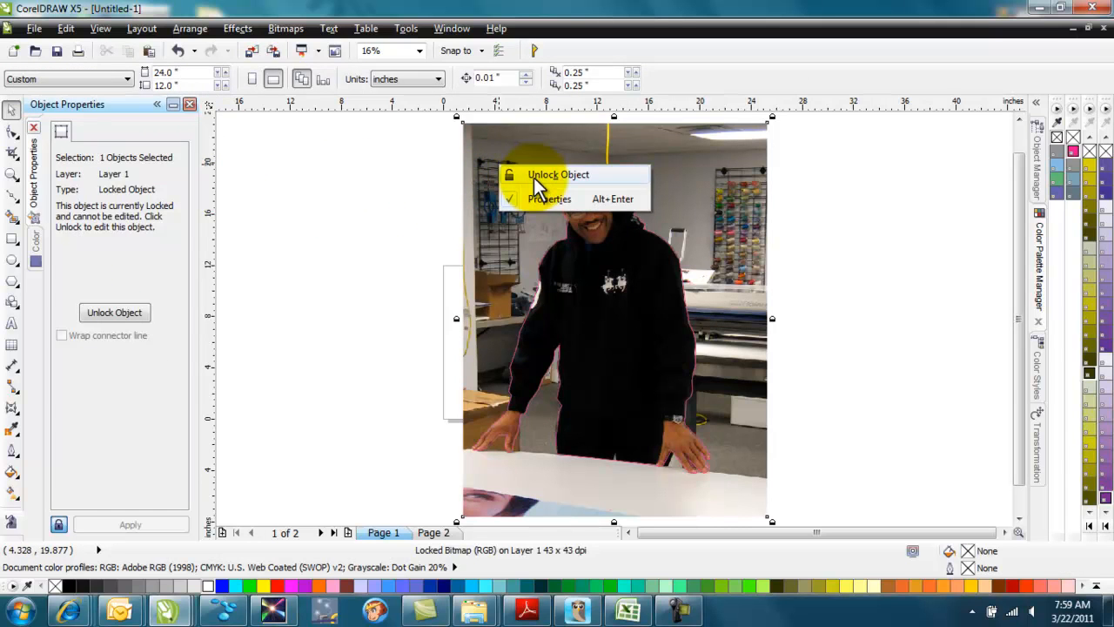
pyautogui.click(557, 174)
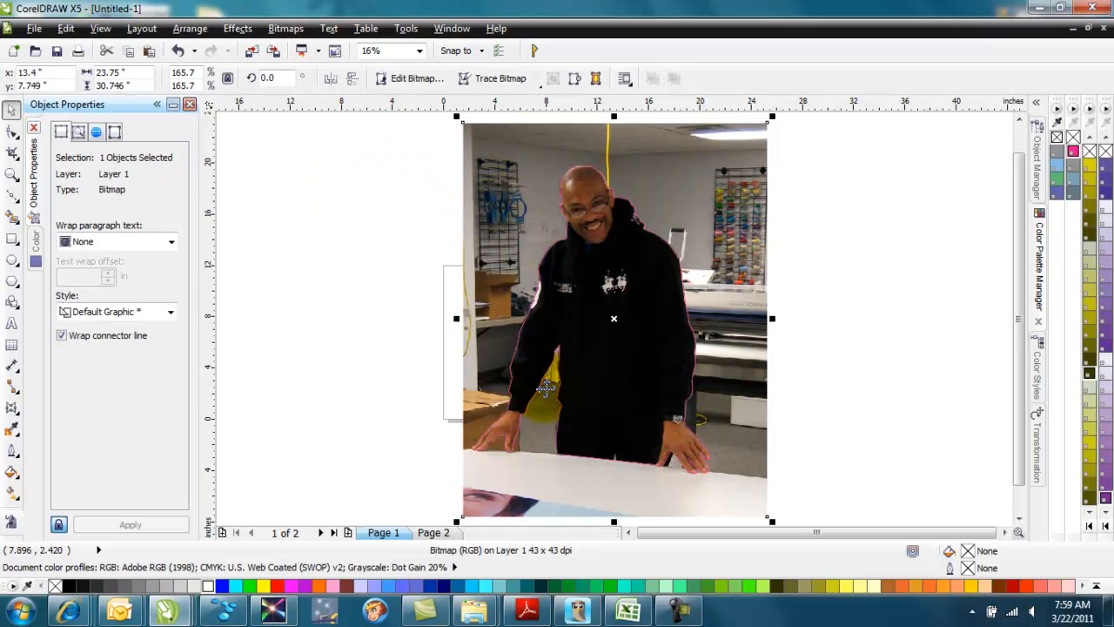
pyautogui.moveTo(387, 125)
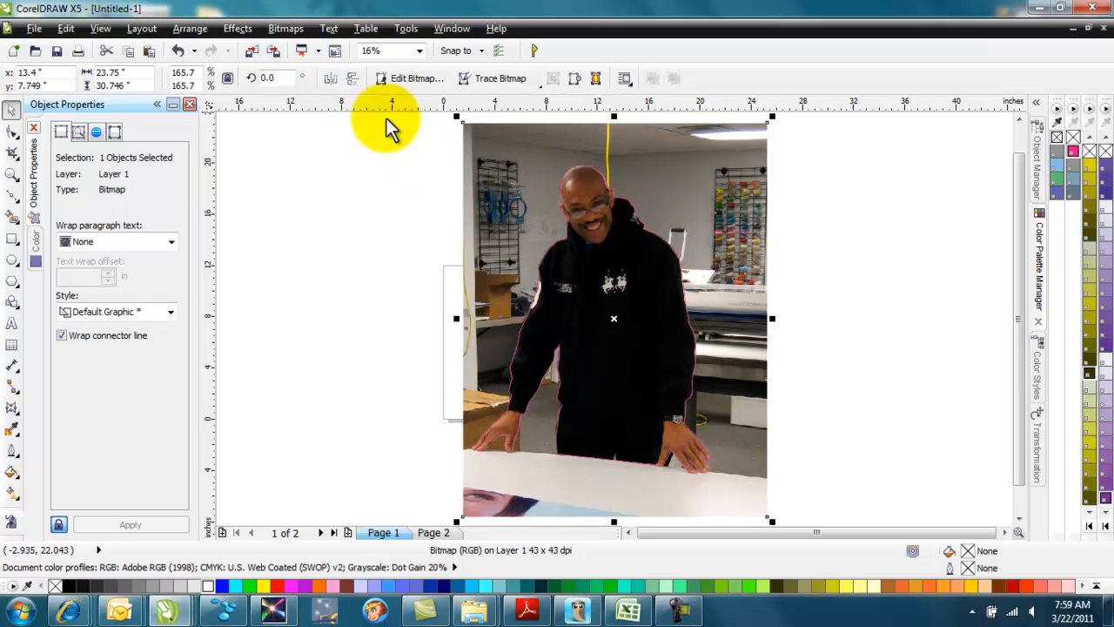
# PowerClip the photo inside the silhouette outline via Place Inside Container.
pyautogui.click(237, 28)
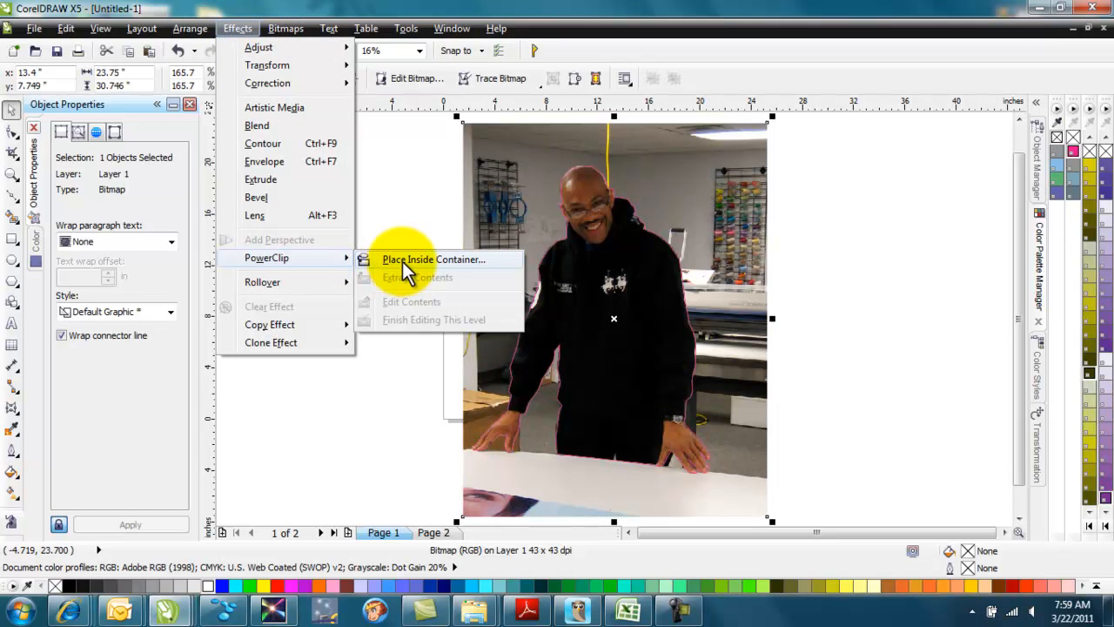
pyautogui.click(435, 258)
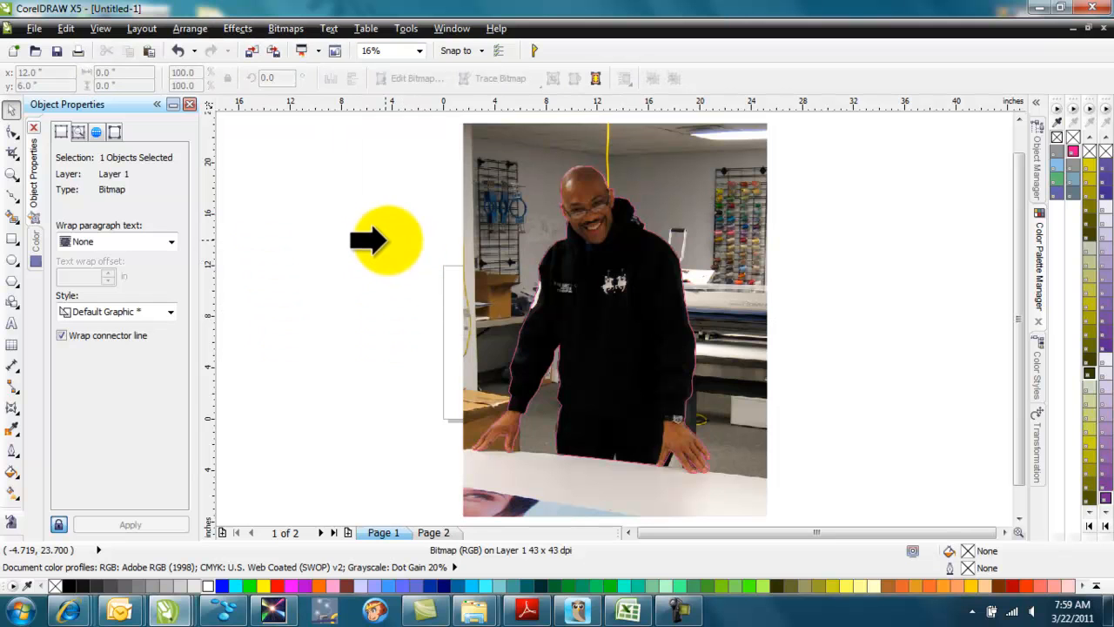
pyautogui.moveTo(386, 240); pyautogui.dragTo(548, 300)
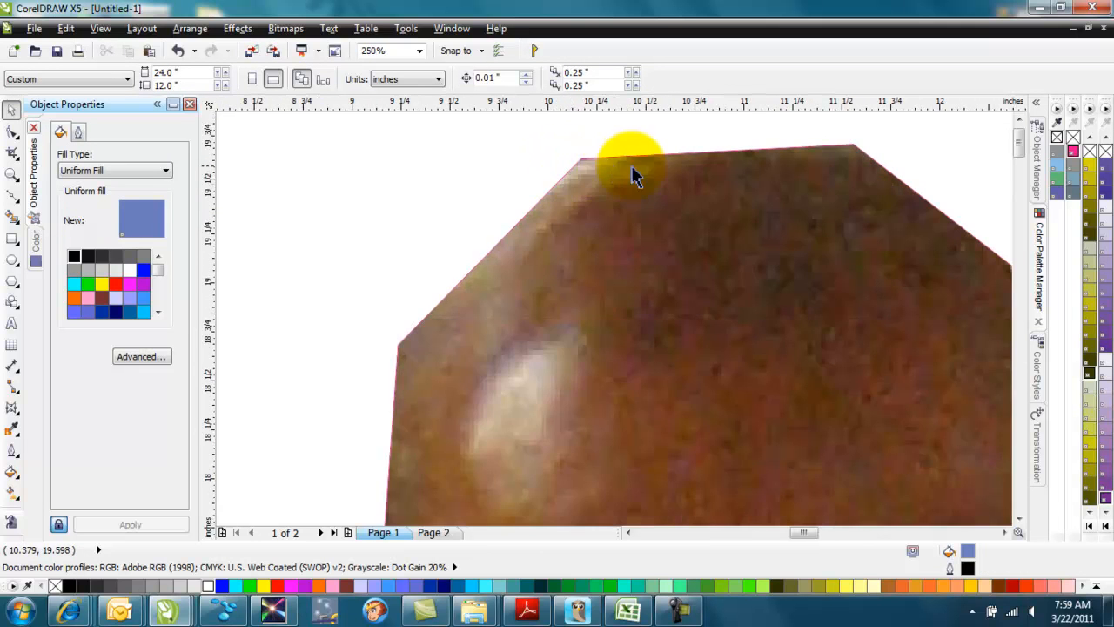
pyautogui.moveTo(26, 136)
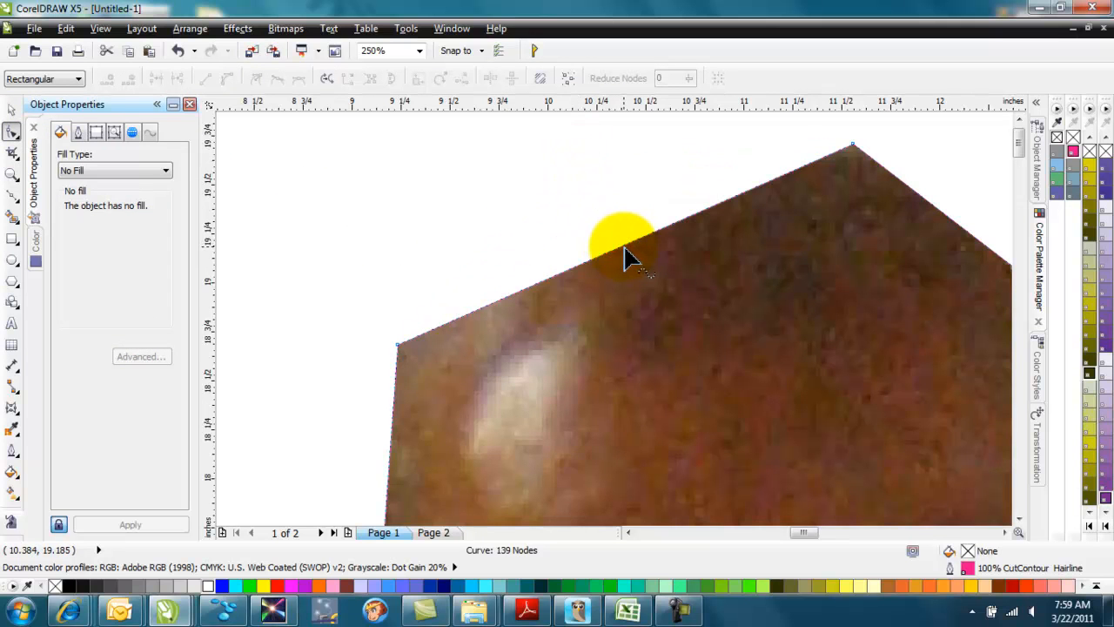
# Convert the head's straight segment To Curve and bend it into a rounded top.
pyautogui.rightClick(623, 244)
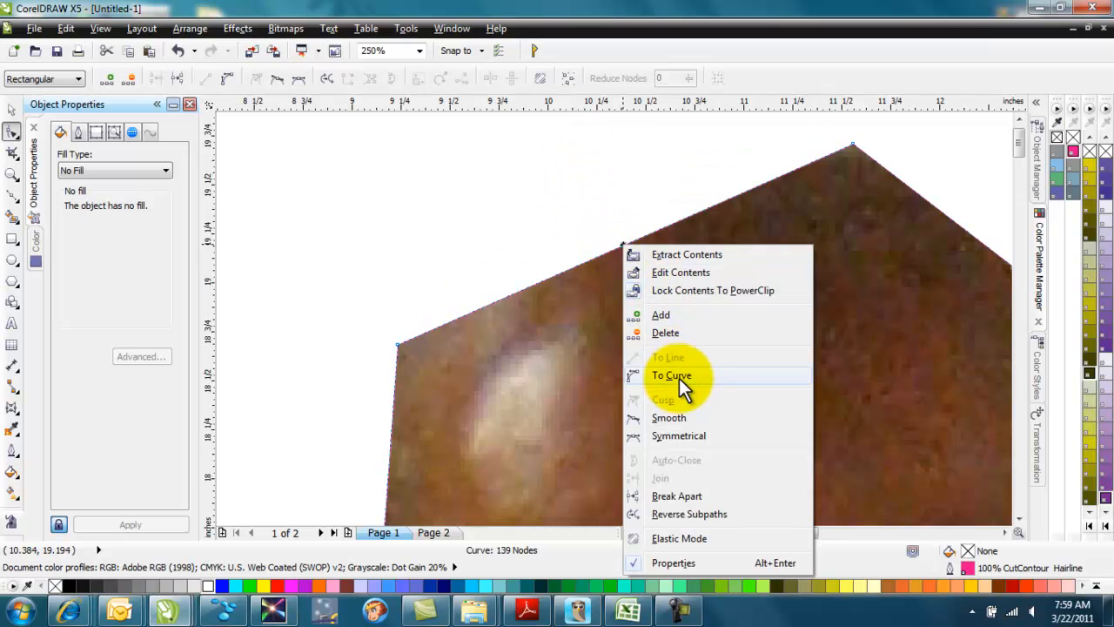
pyautogui.click(672, 376)
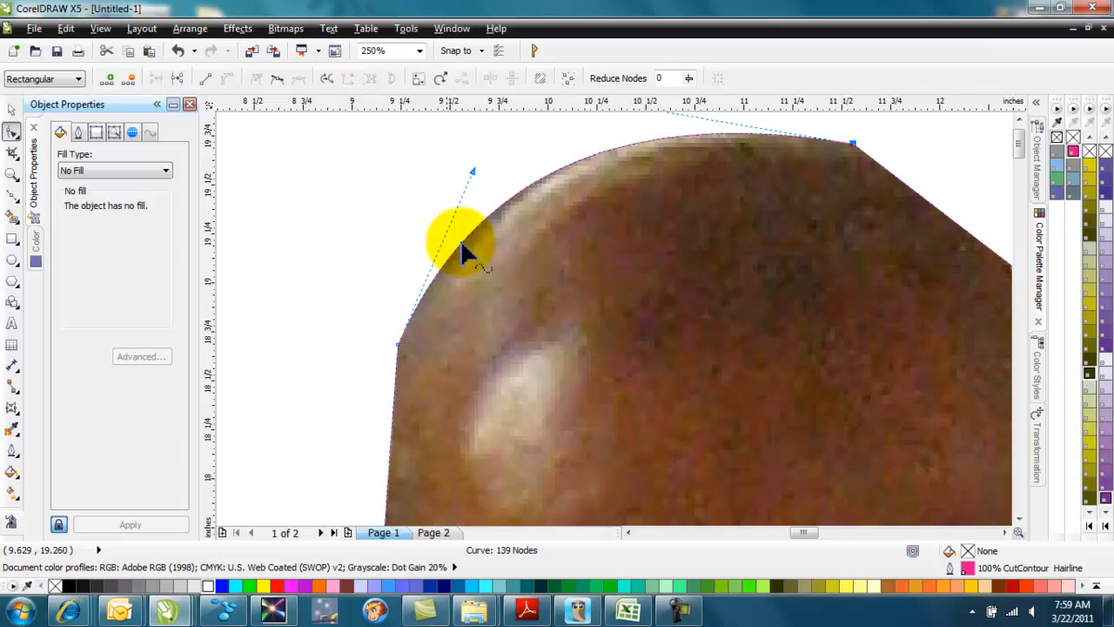
pyautogui.moveTo(470, 253); pyautogui.dragTo(436, 188)
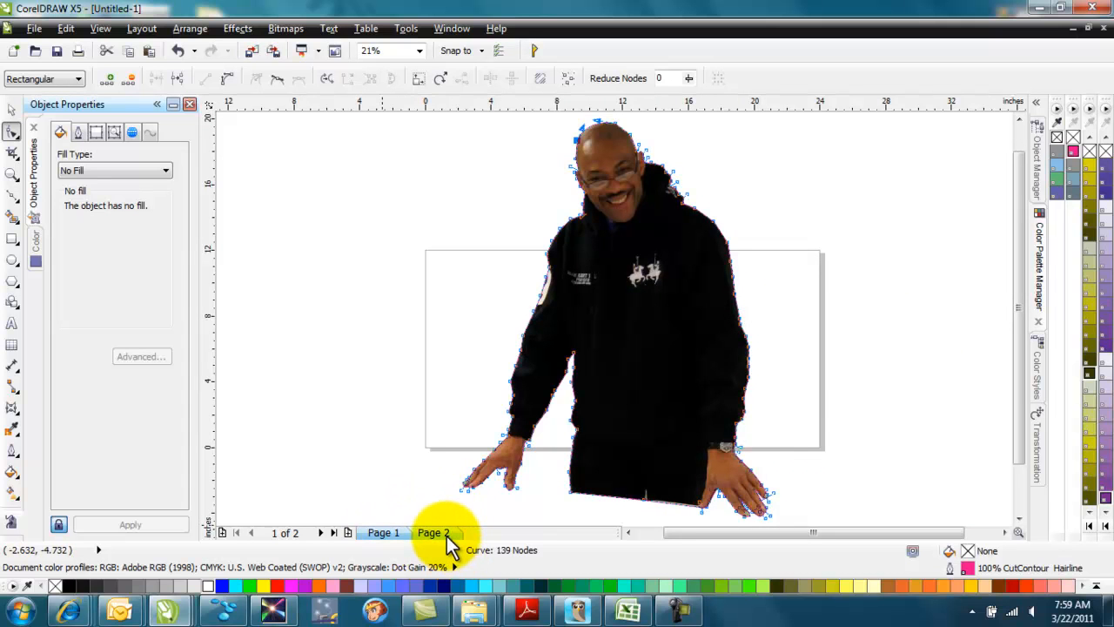
# Cut the pink outline from Page 2 and return to Page 1.
pyautogui.click(431, 533)
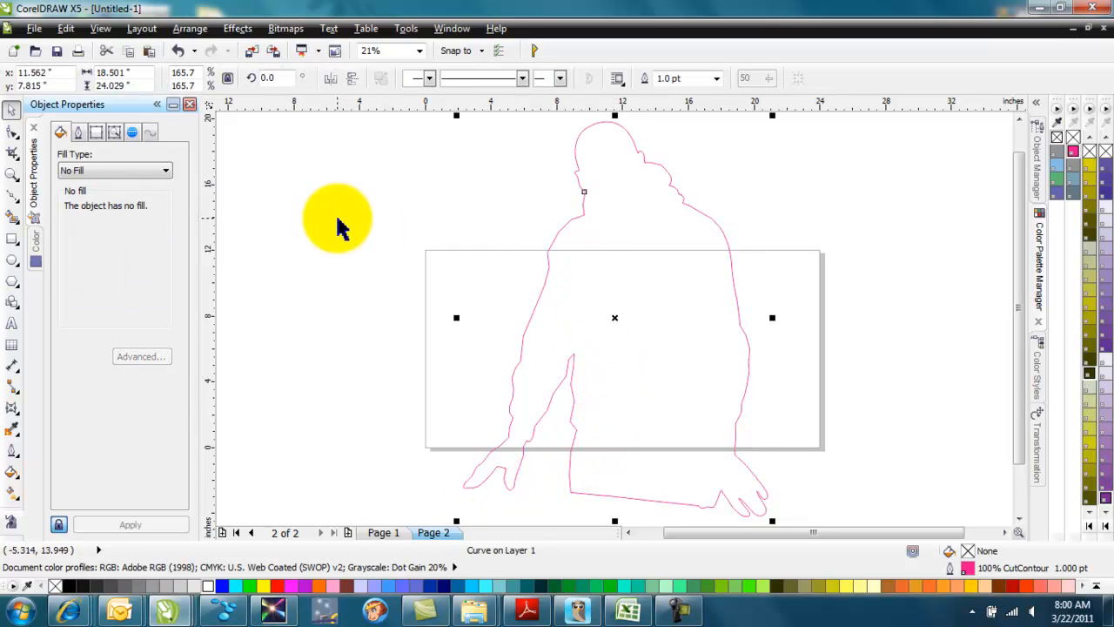
pyautogui.rightClick(615, 317)
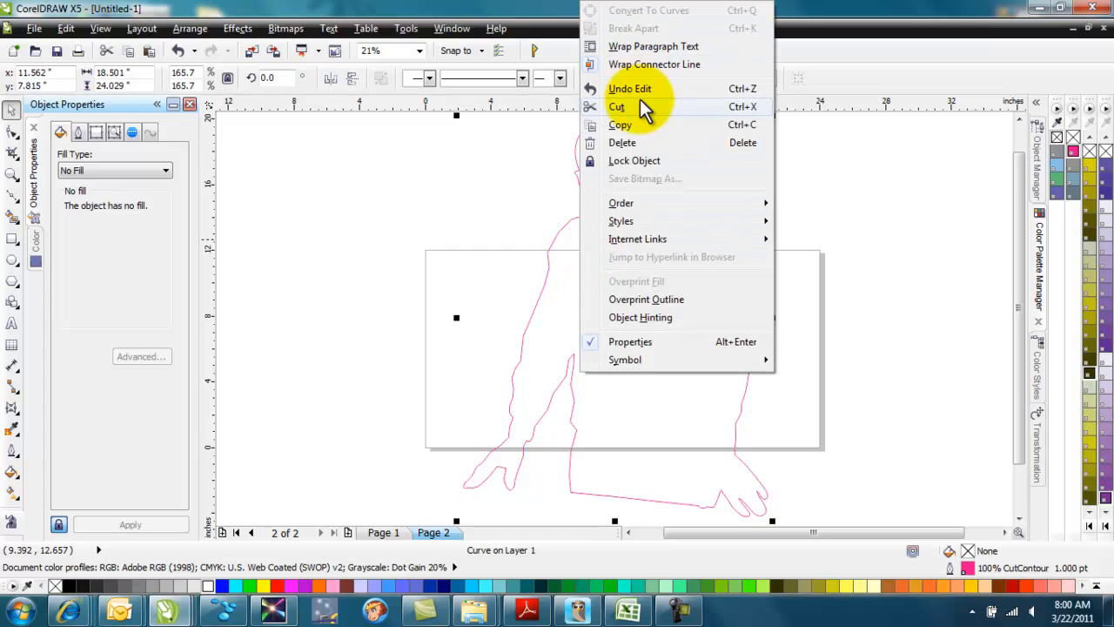
pyautogui.click(379, 533)
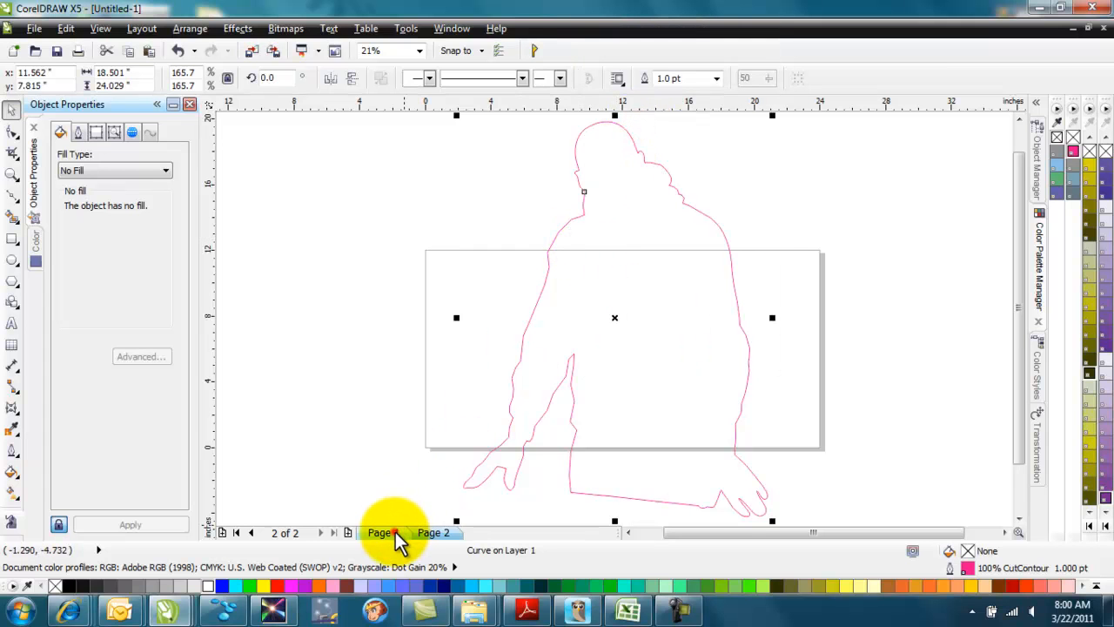
pyautogui.click(383, 533)
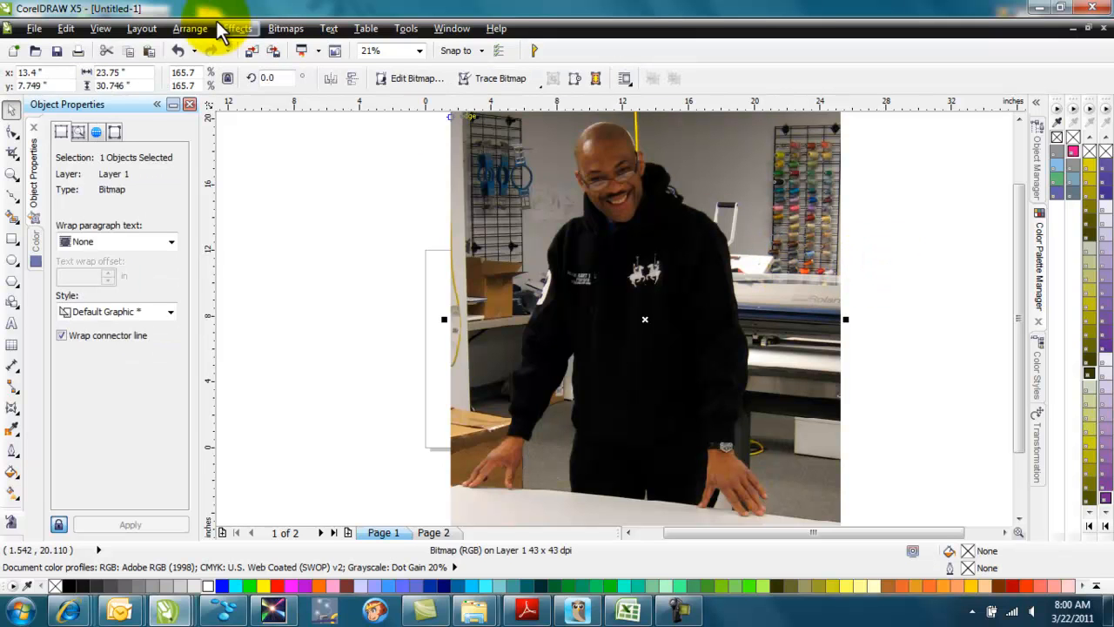
# Send the man's photo to the back of Page 1 via Arrange > Order > To Back of Page.
pyautogui.click(190, 28)
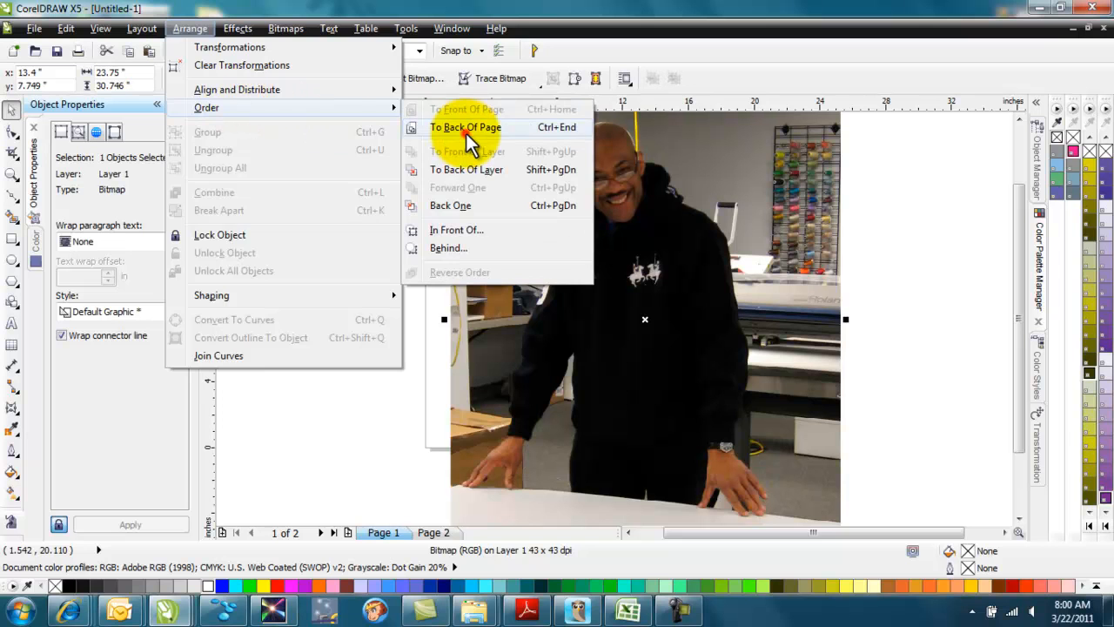
pyautogui.click(464, 127)
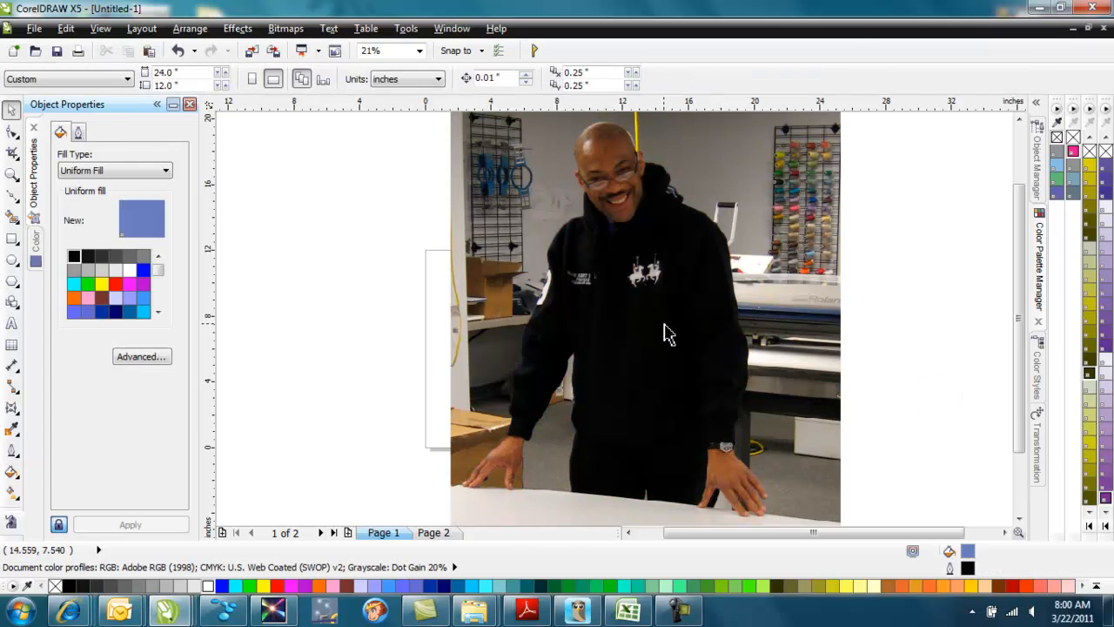
pyautogui.click(645, 318)
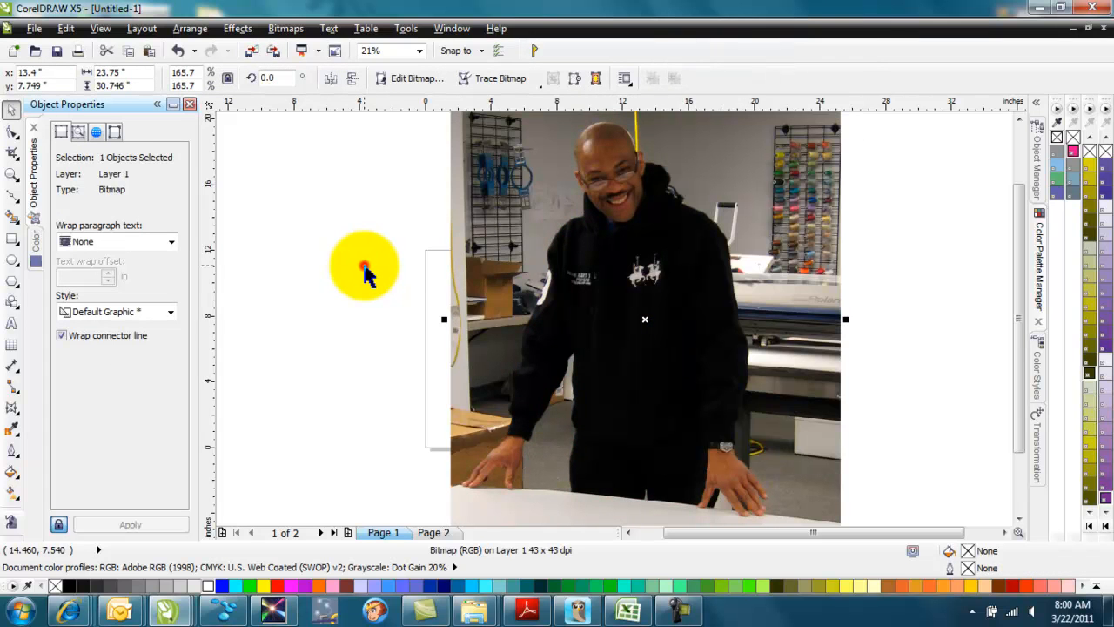
pyautogui.rightClick(364, 268)
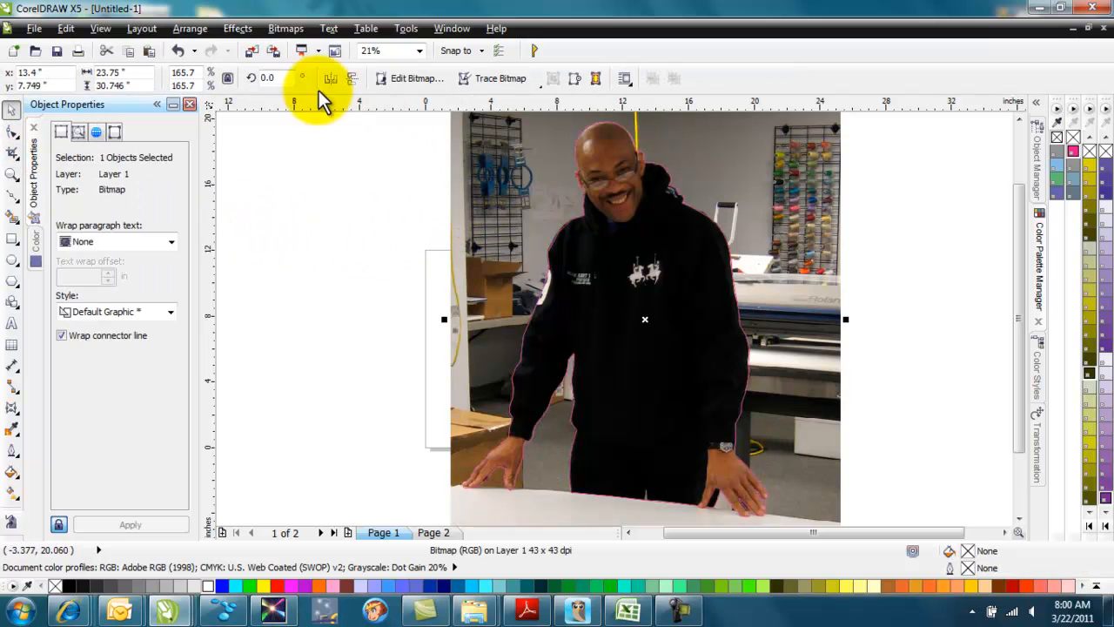
# PowerClip the photo inside the outline and zoom in on the head to check the edges.
pyautogui.click(237, 28)
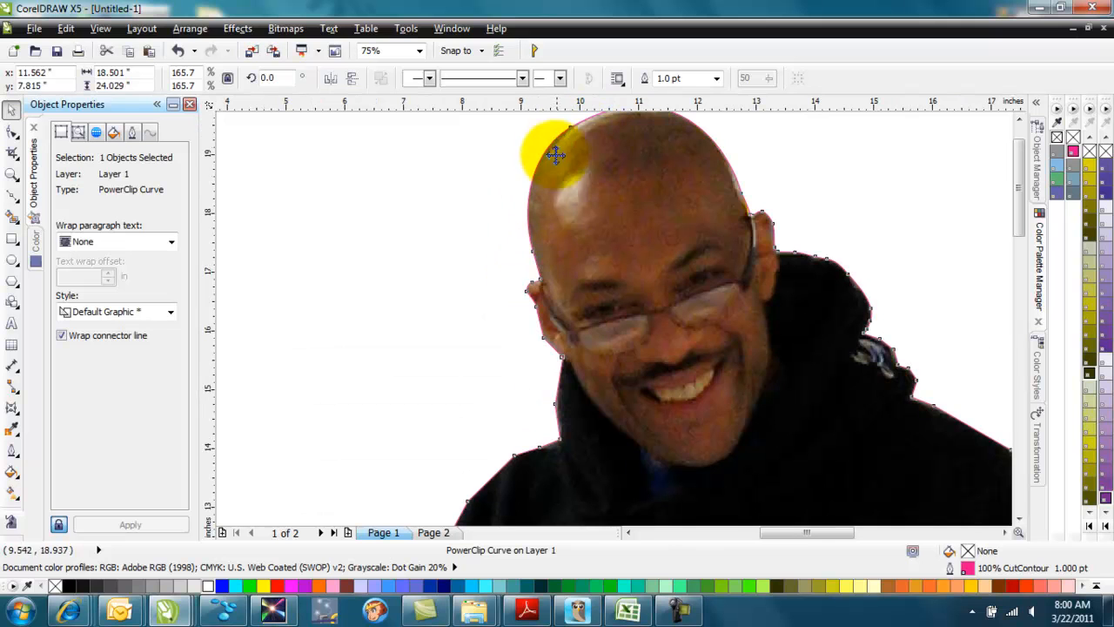
pyautogui.moveTo(557, 157); pyautogui.dragTo(949, 401)
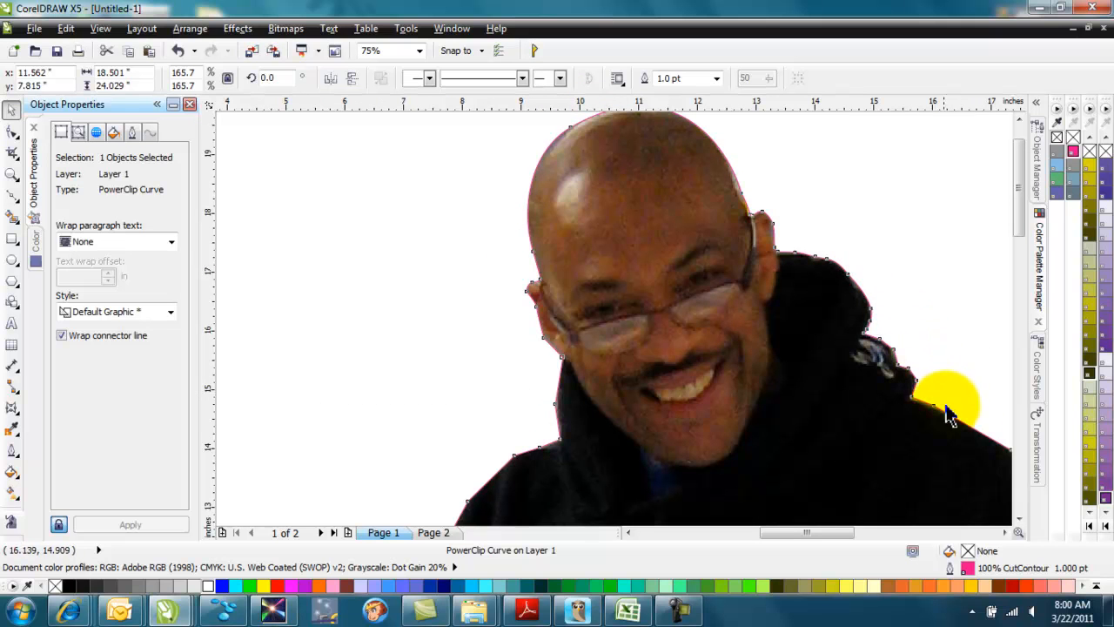